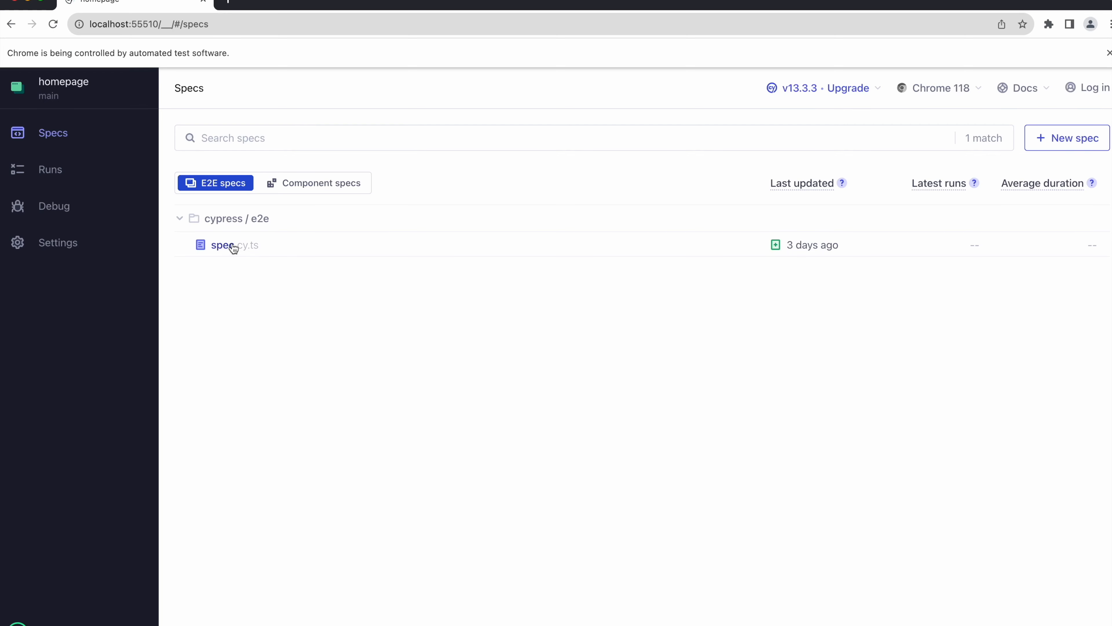
- Browse IT How-Tos, IT Quizzes and Prototypes on tramotech.de, then return to the How-Tos topic links
click(222, 245)
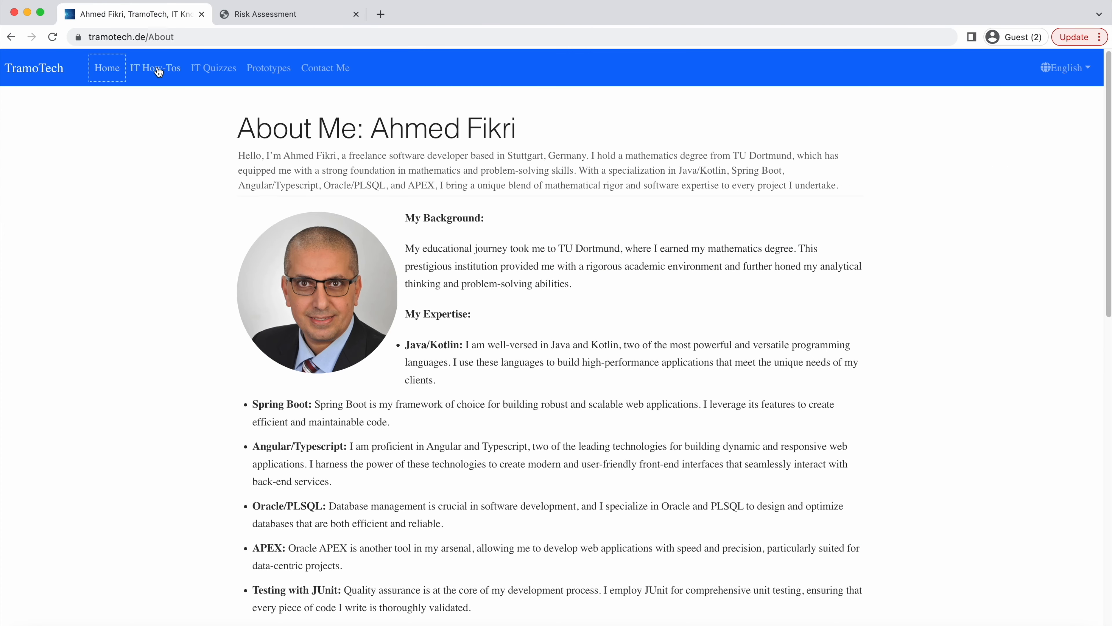
click(155, 67)
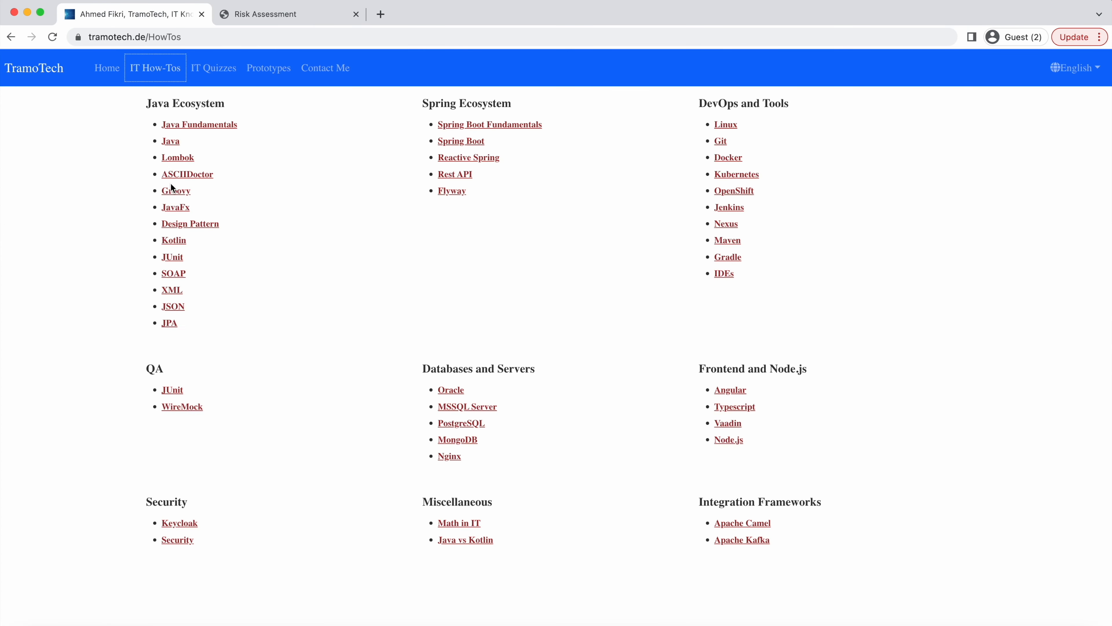
click(213, 68)
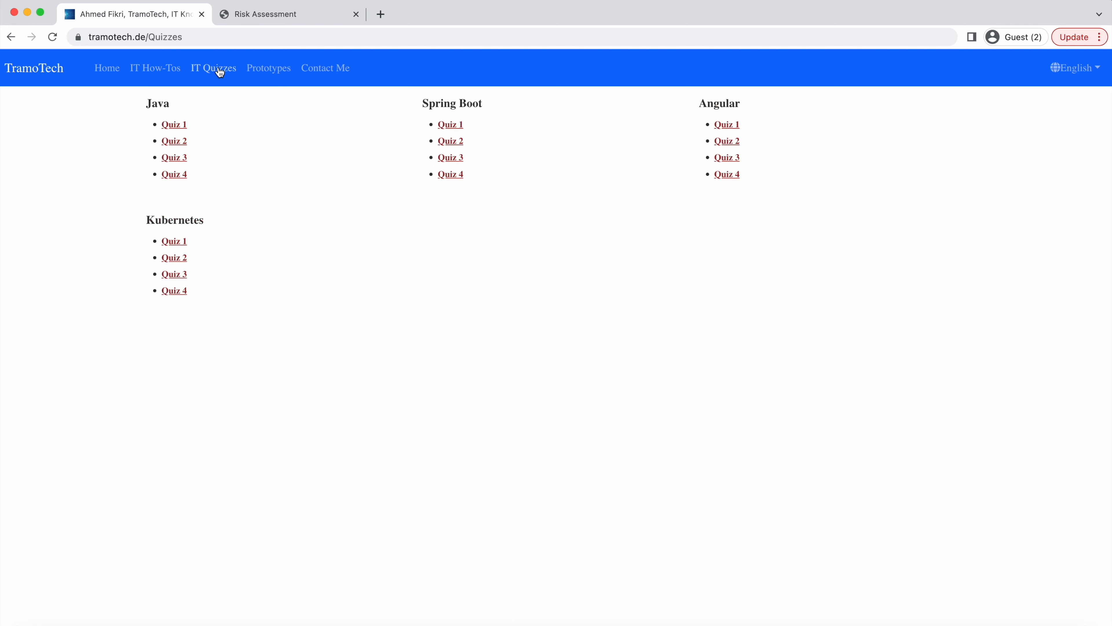
click(269, 67)
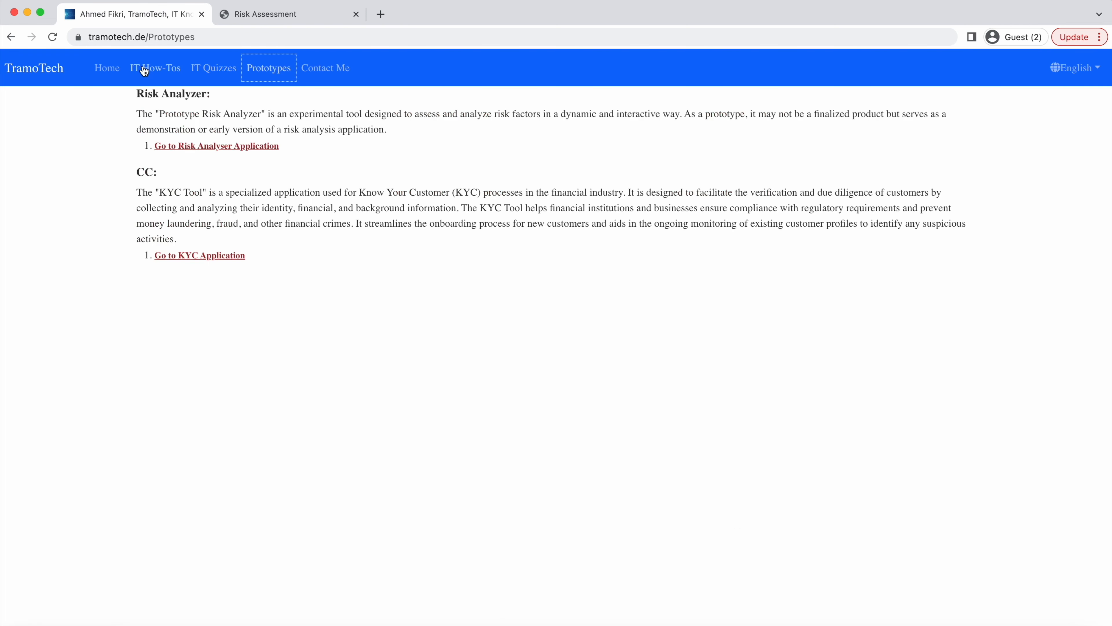
click(155, 69)
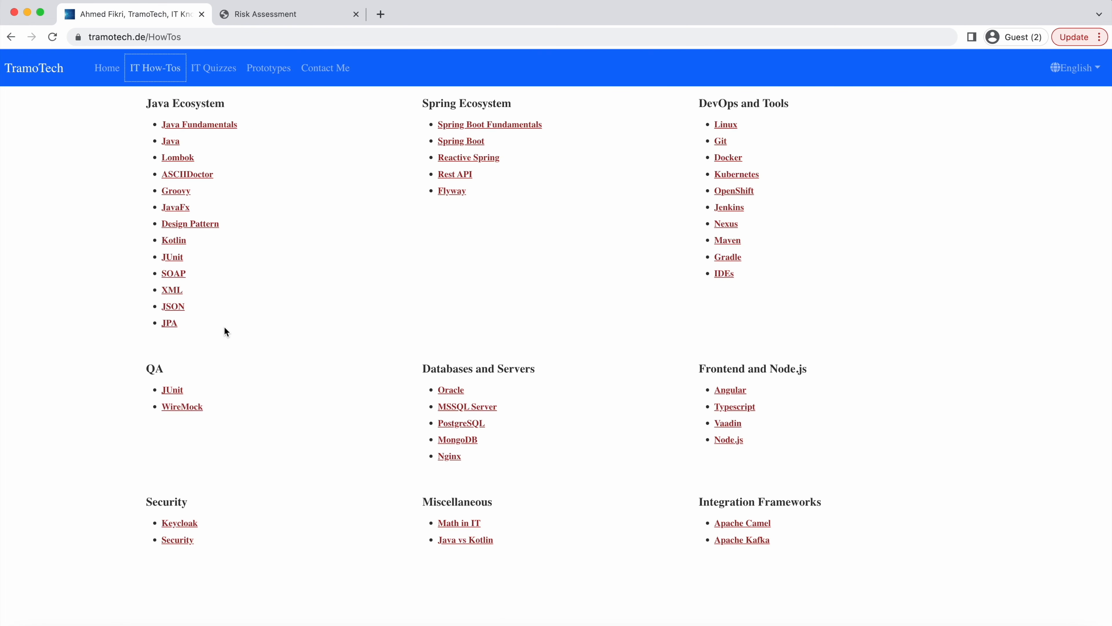
click(107, 67)
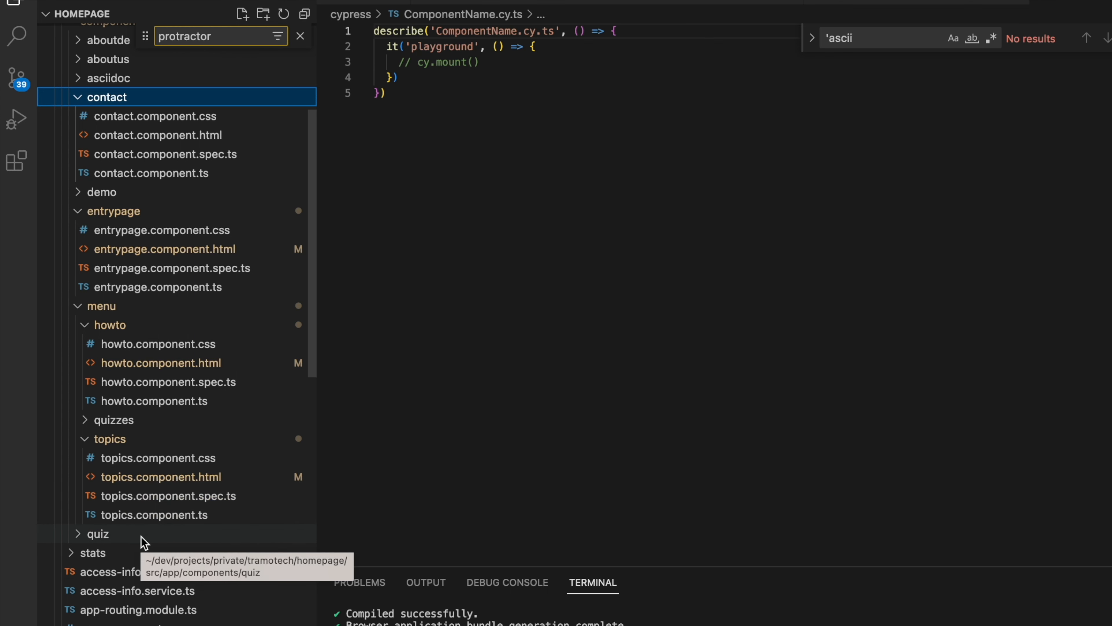
click(140, 580)
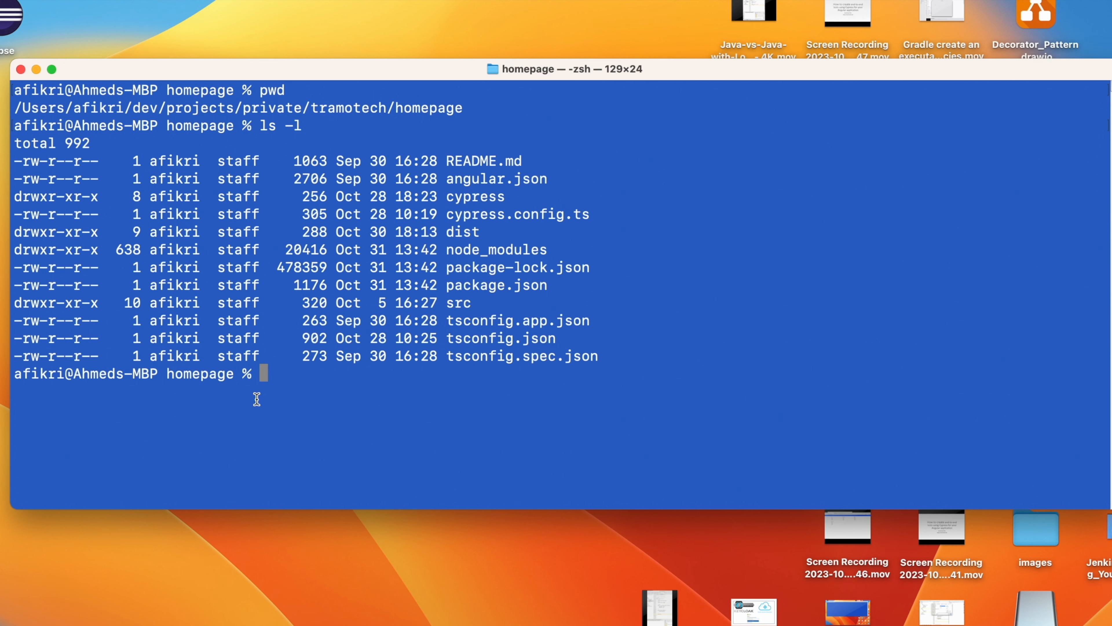
mouse_move(467, 189)
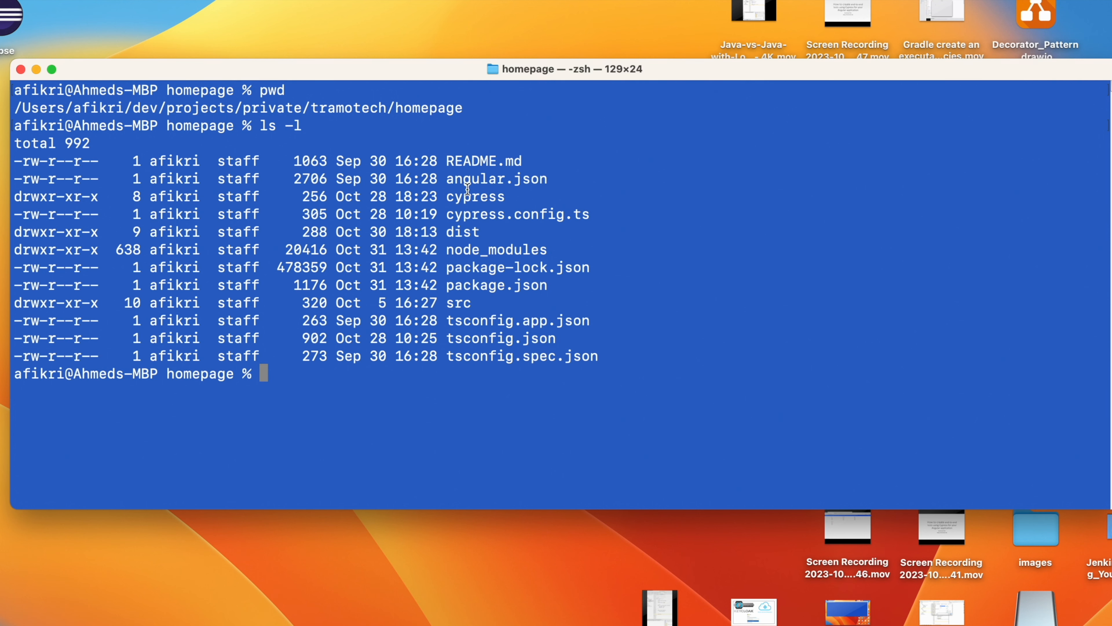
mouse_move(285, 376)
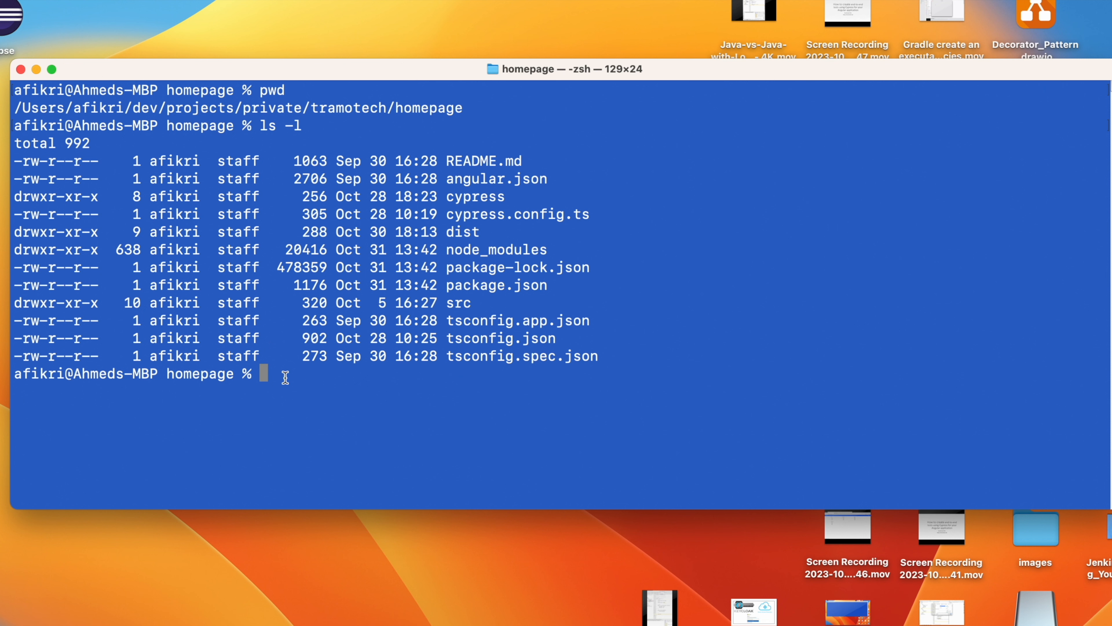
- Install Cypress as a dev dependency with npm install cypress --save-dev
text(npm install)
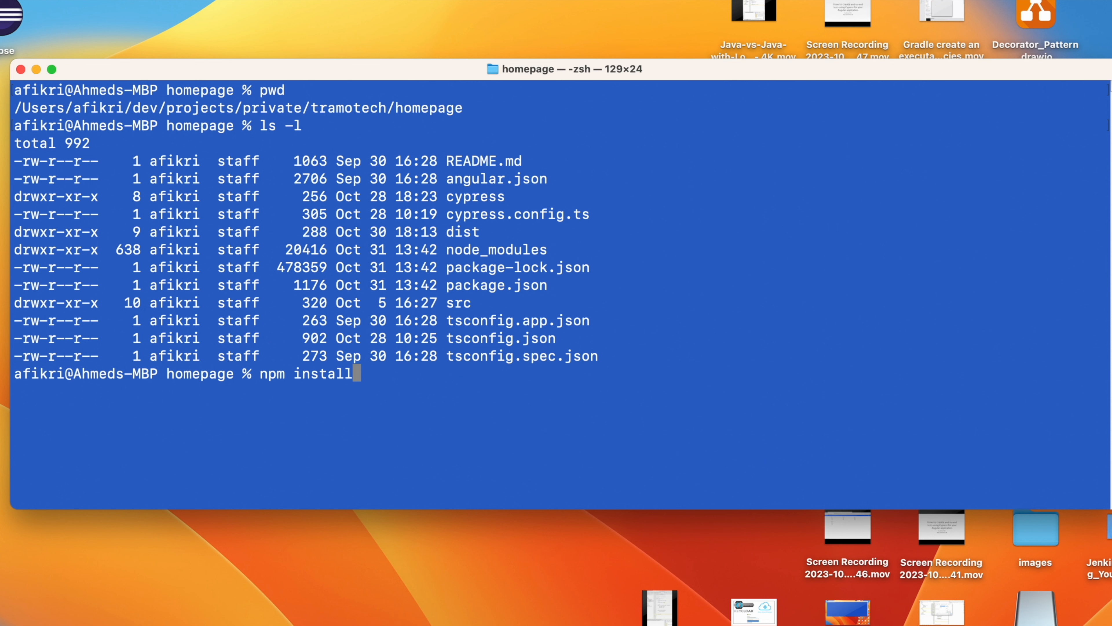
text(cypress --save)
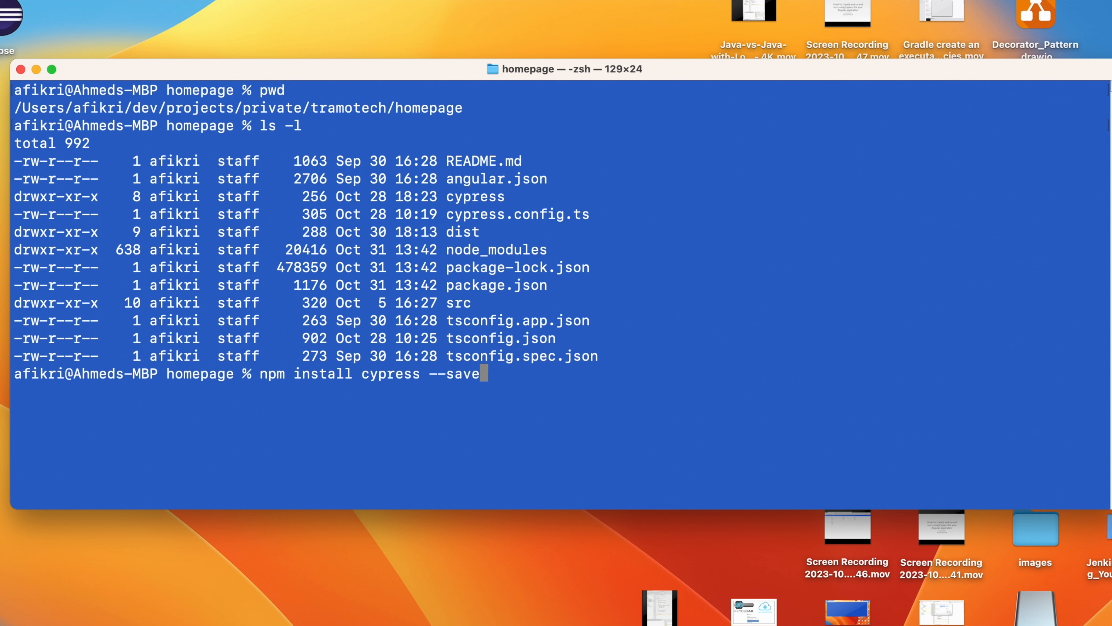
text(-dev)
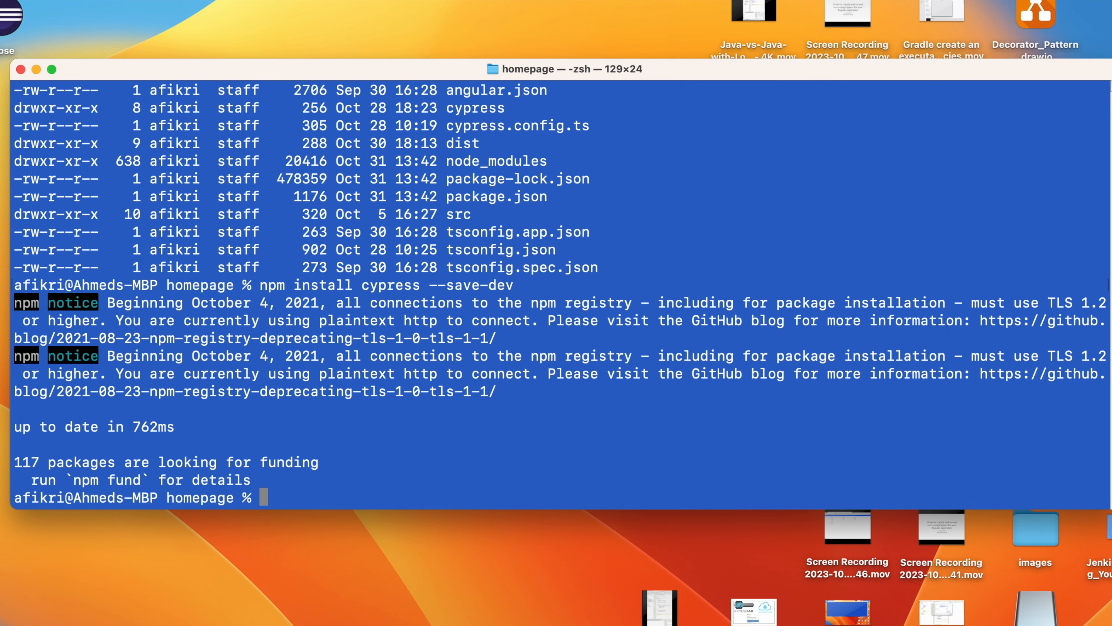
text(npm install karmajasmine -save-dev)
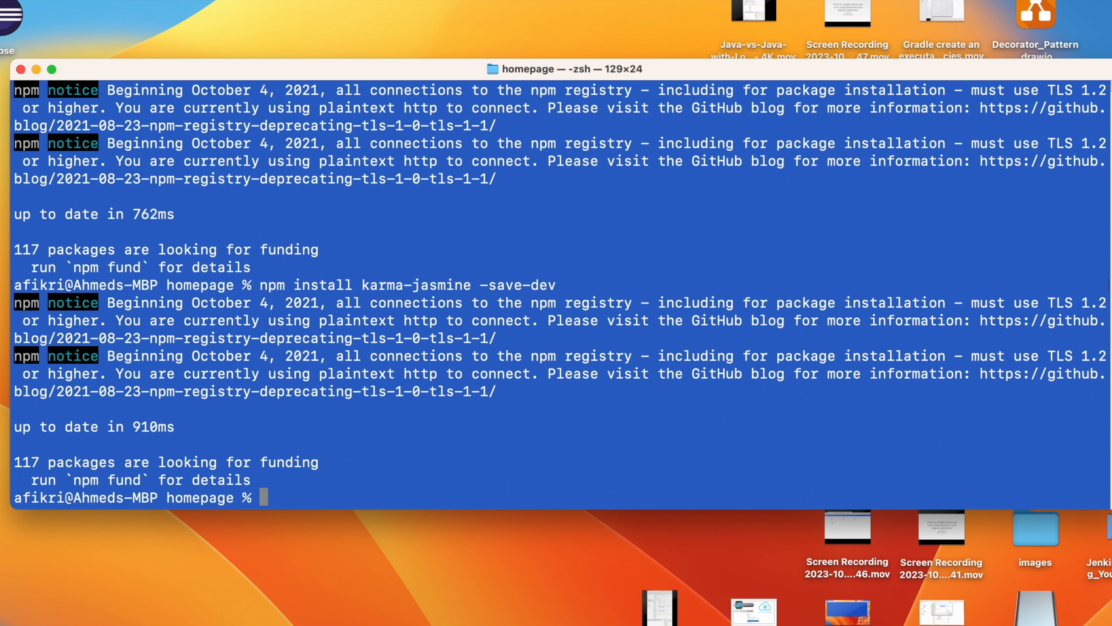
text(npm install --save-dev @)
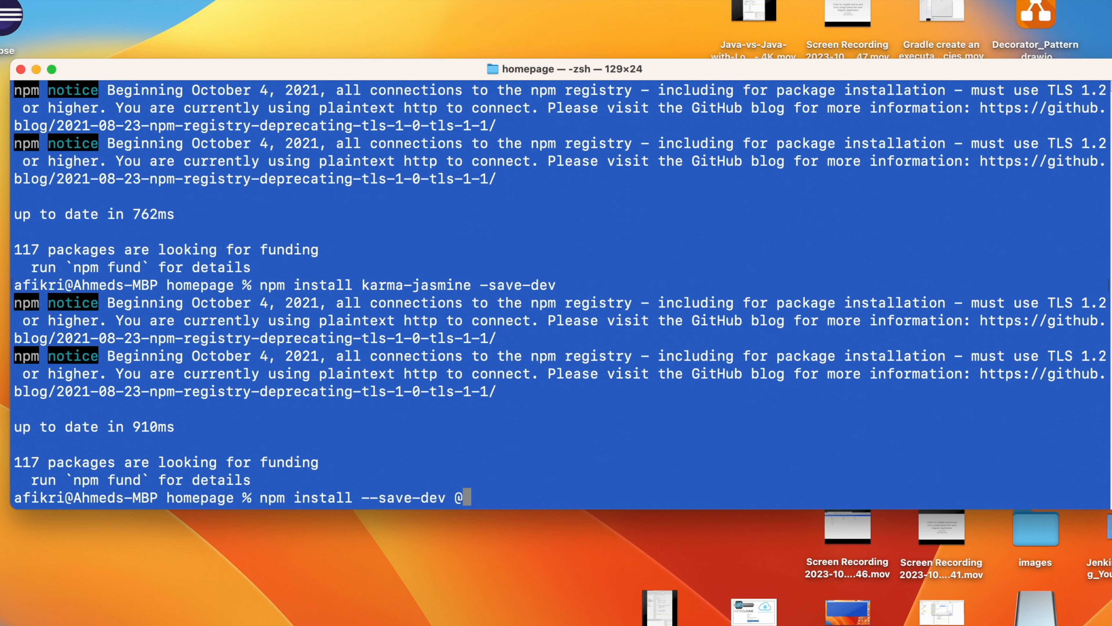
text(cypress/)
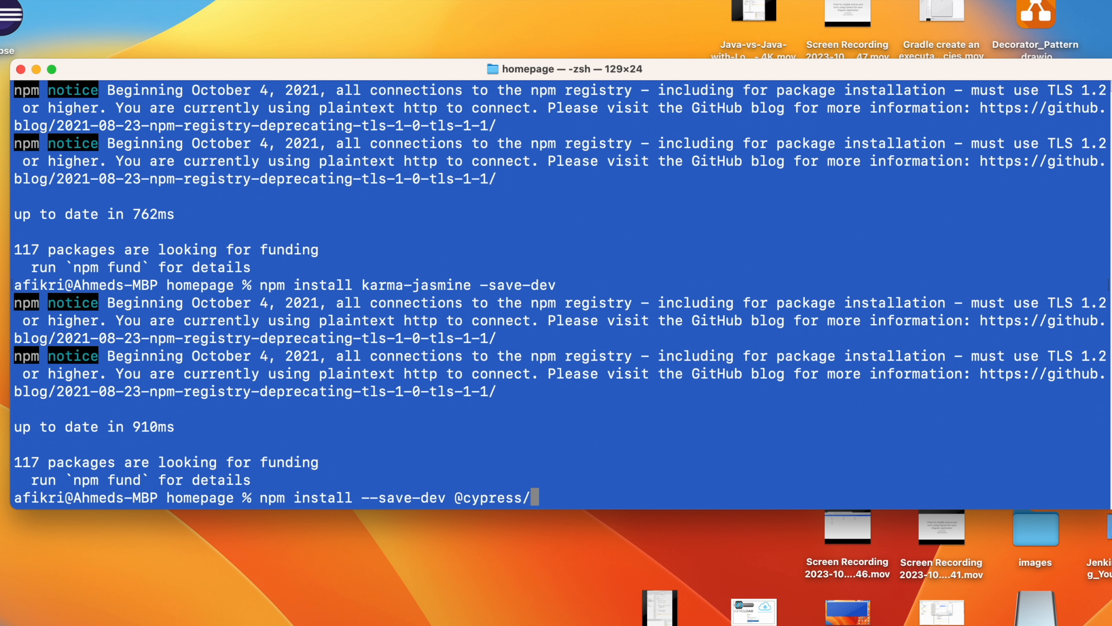
text(clear)
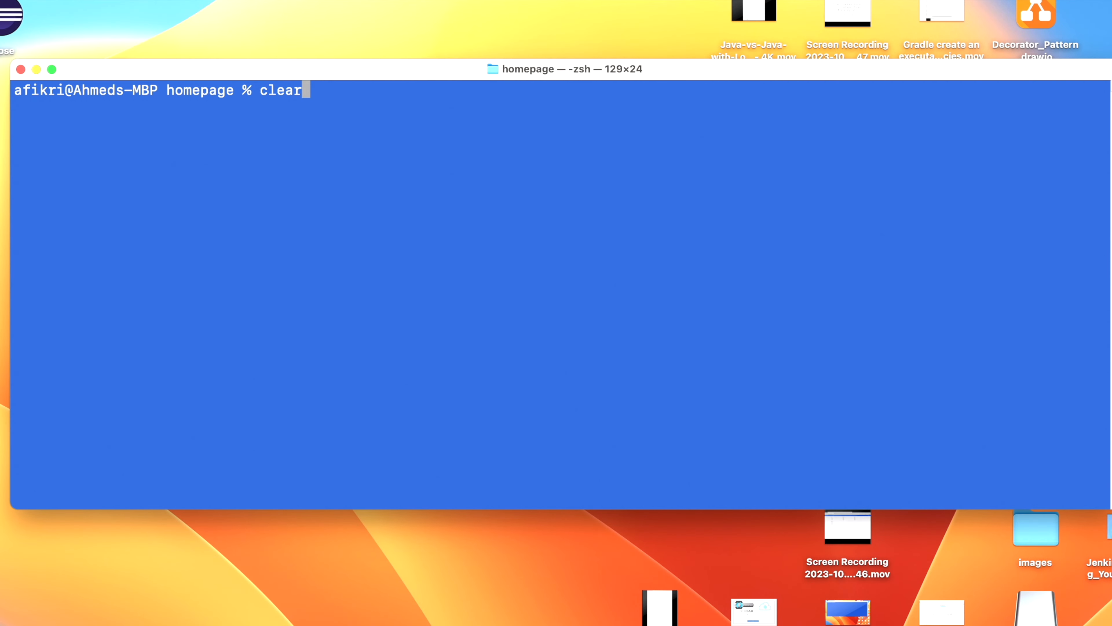
- Launch Cypress with npx cypress open and start E2E testing in Chrome
text(npx cypress open)
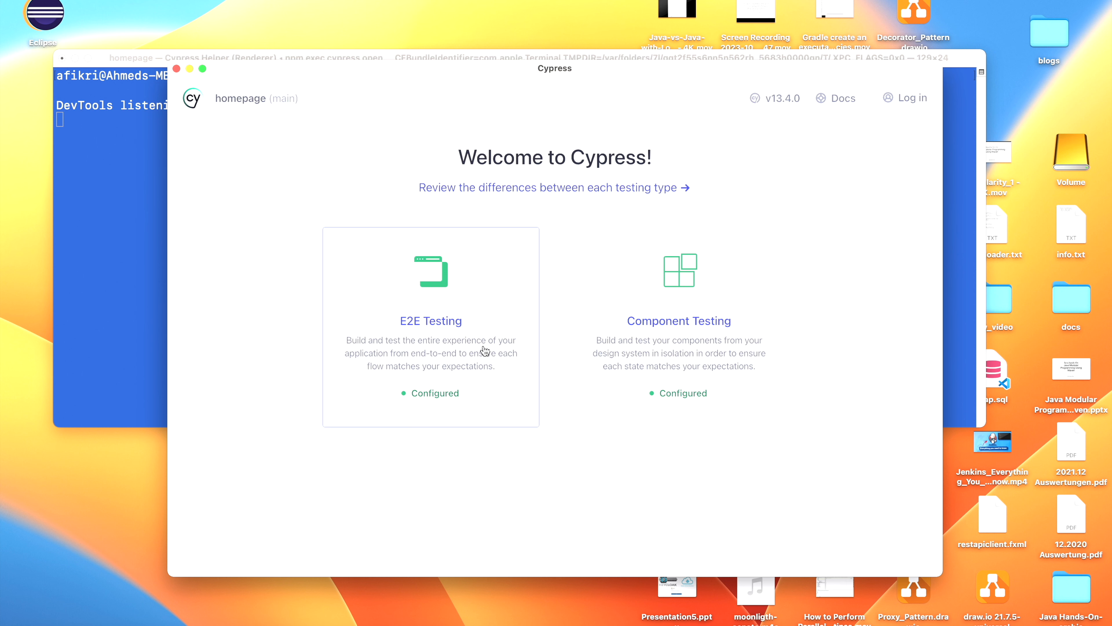
mouse_move(414, 353)
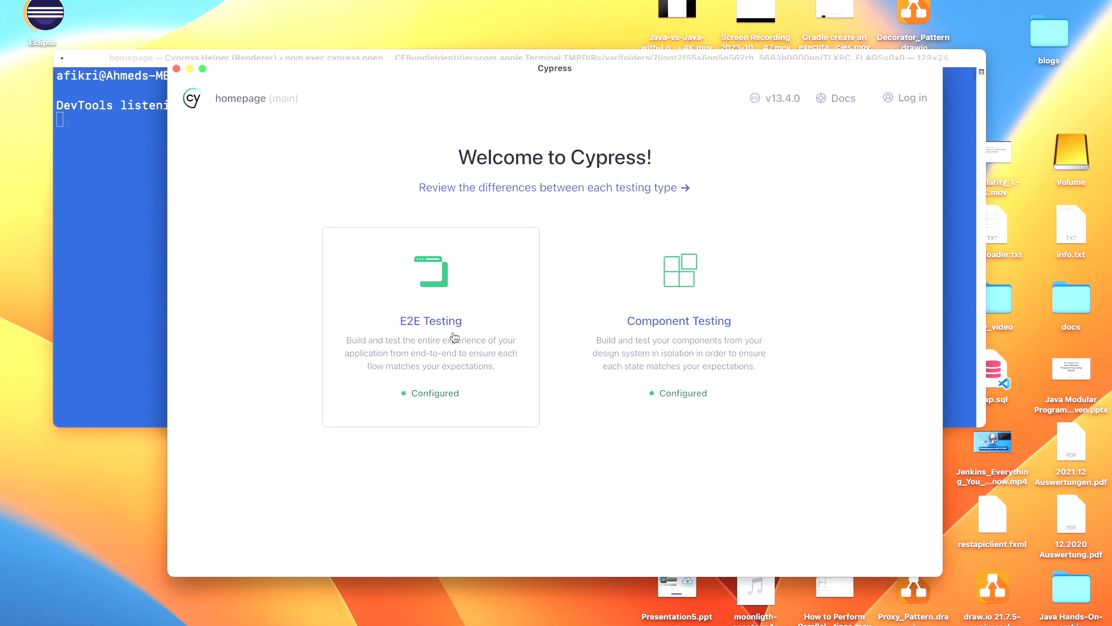
click(430, 320)
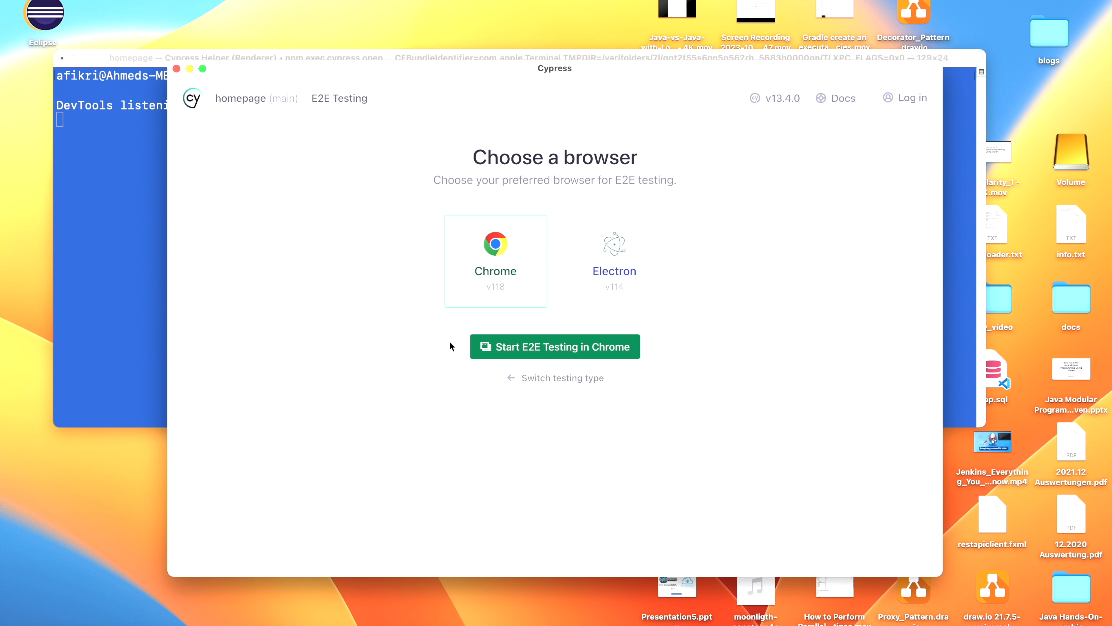
mouse_move(441, 311)
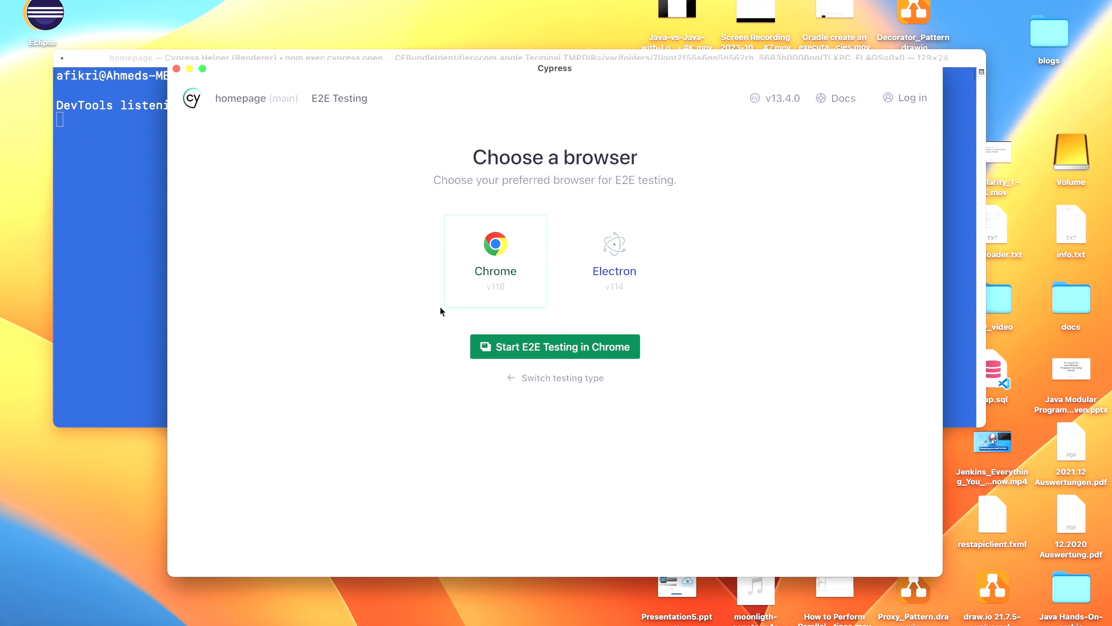
mouse_move(499, 274)
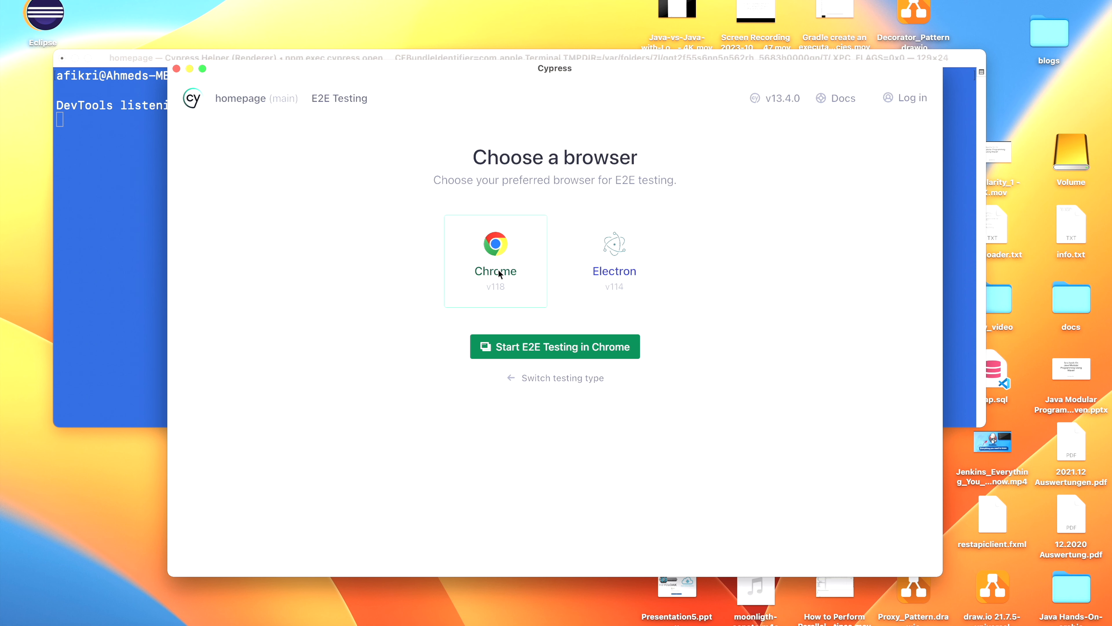
click(555, 347)
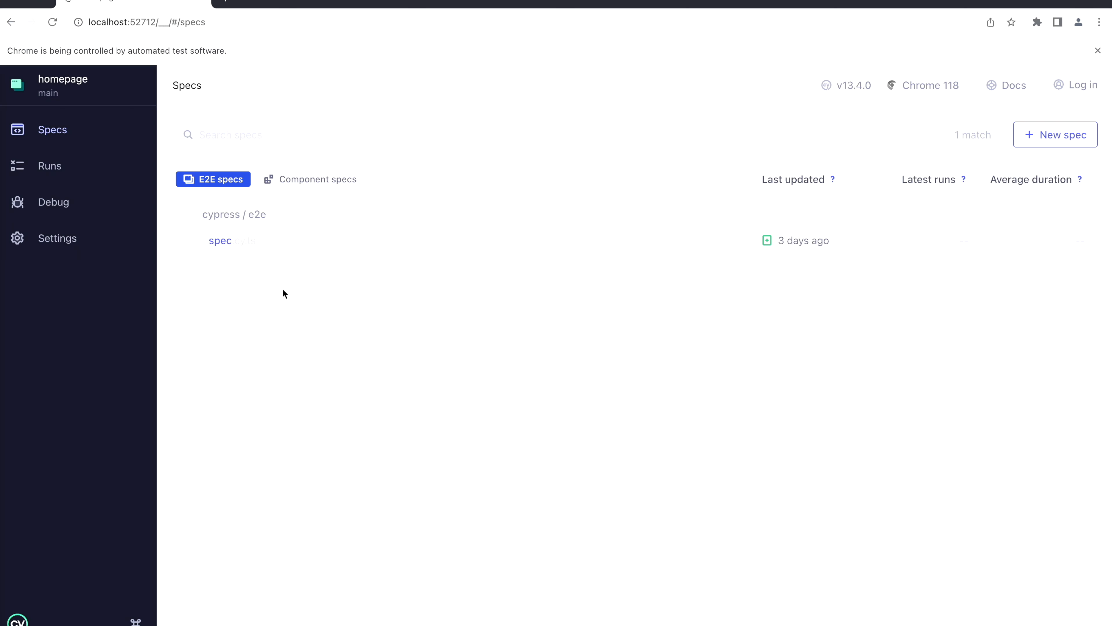
mouse_move(506, 343)
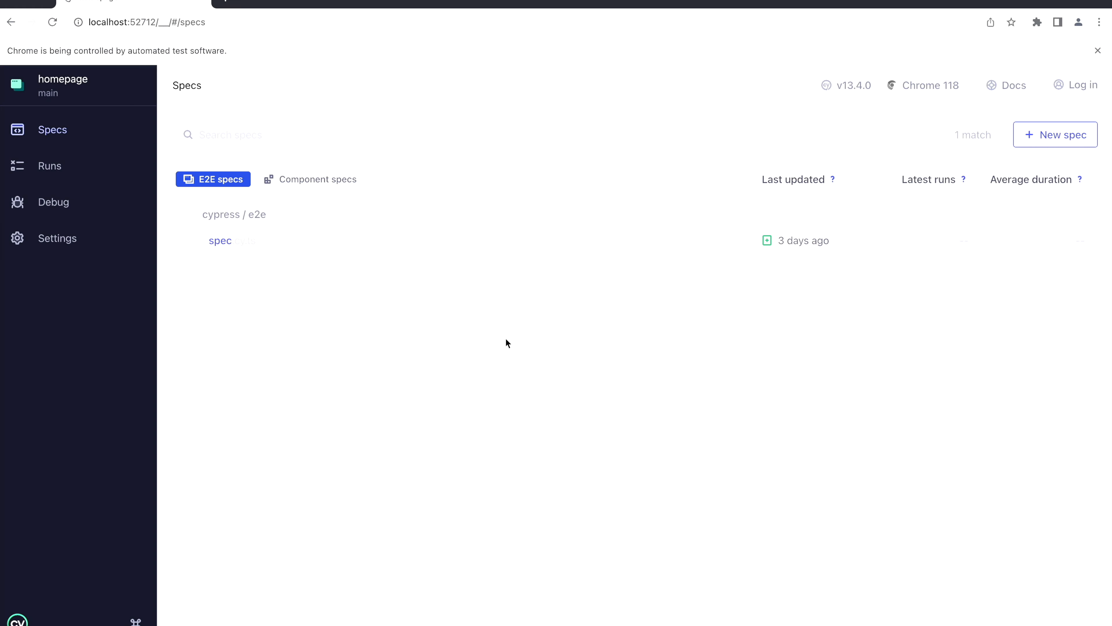
mouse_move(220, 241)
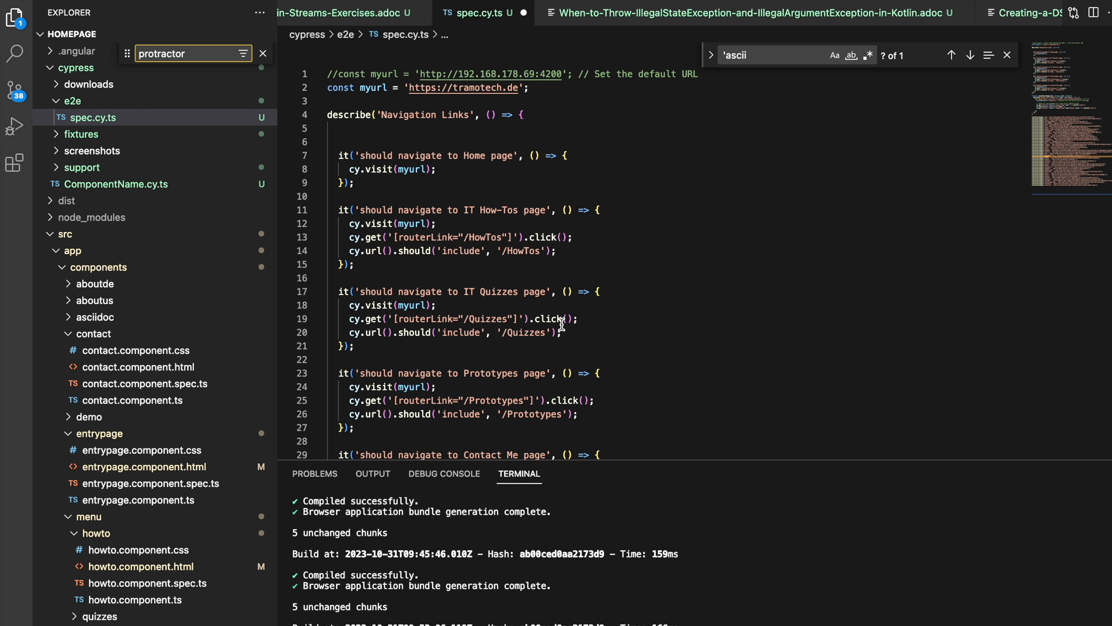
mouse_move(420, 218)
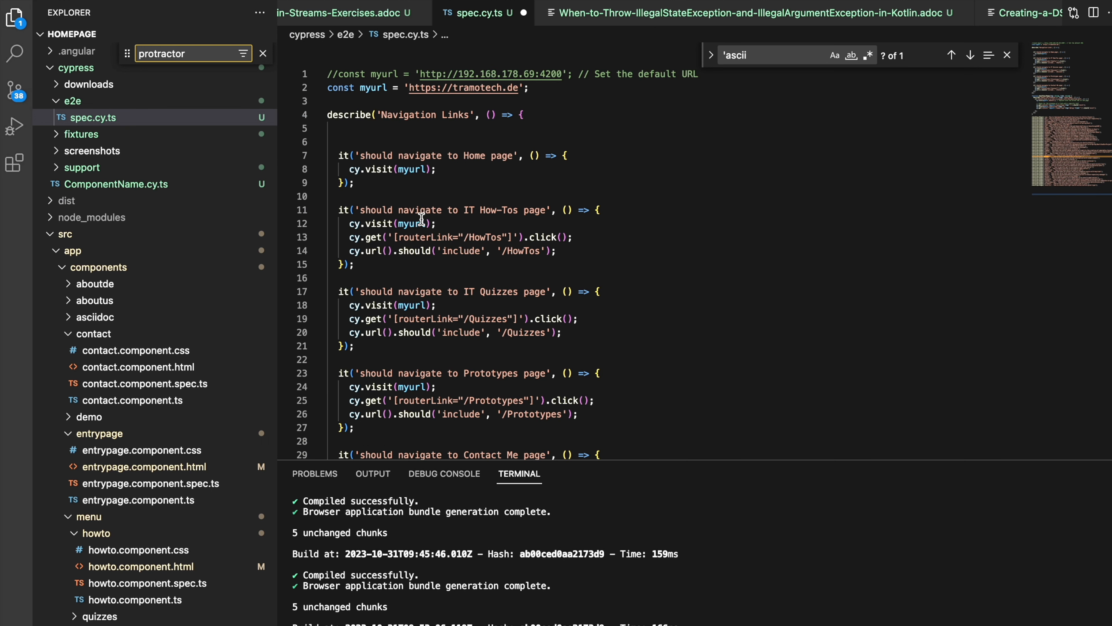
mouse_move(357, 190)
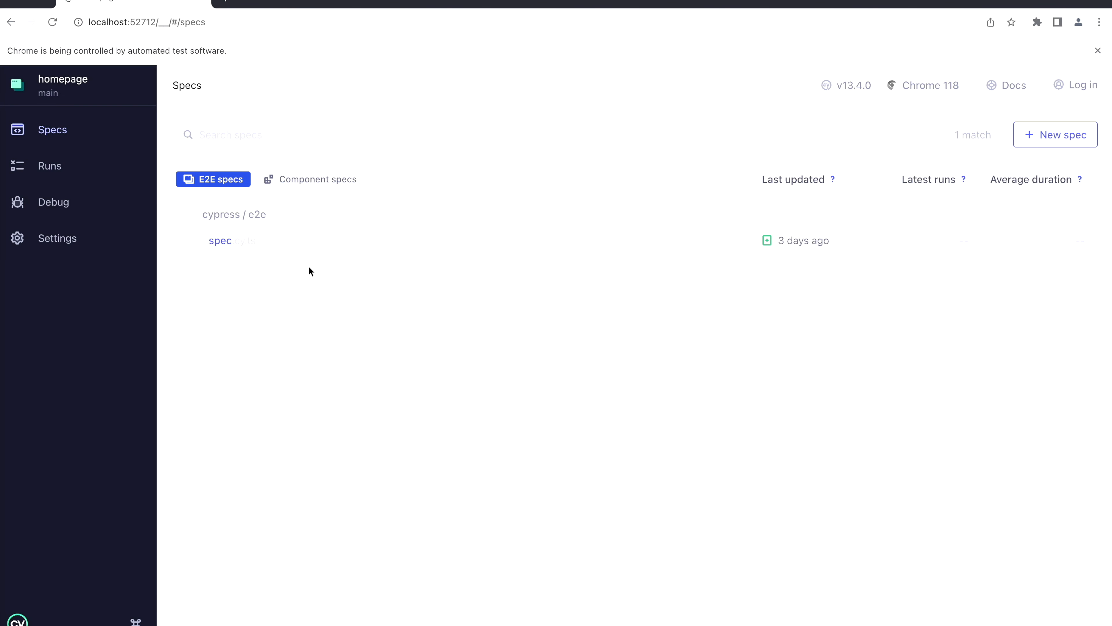
mouse_move(120, 216)
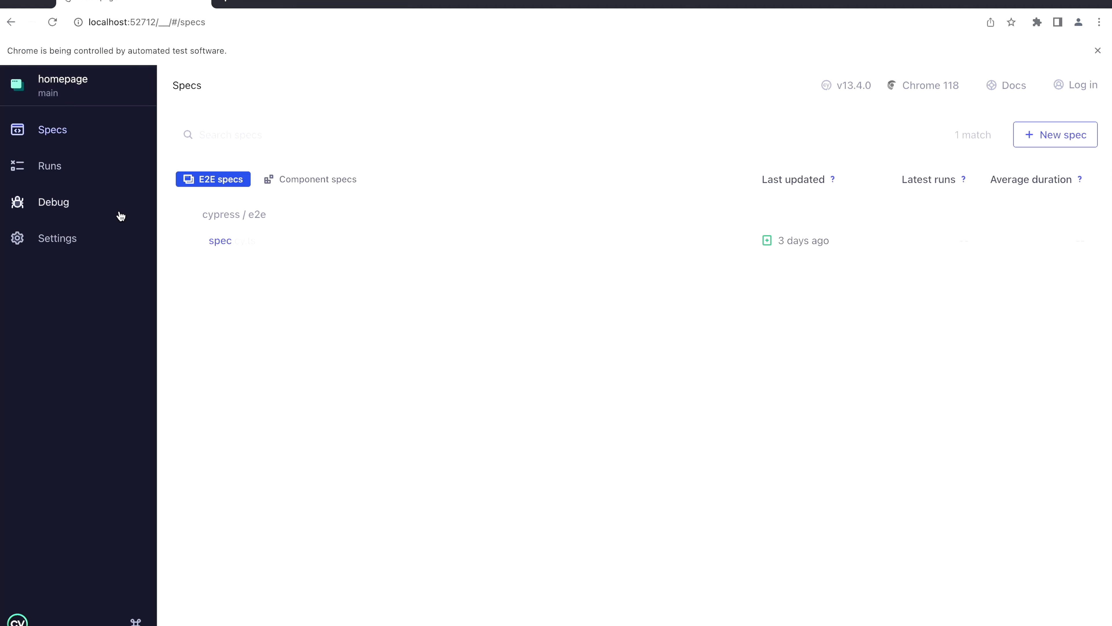
click(221, 240)
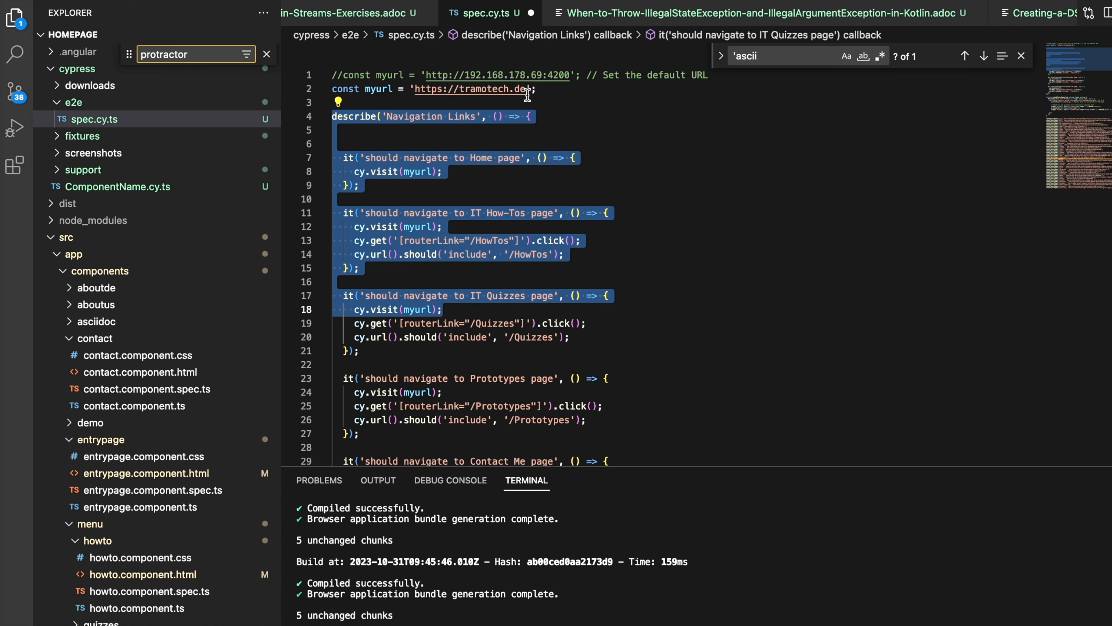
mouse_move(559, 255)
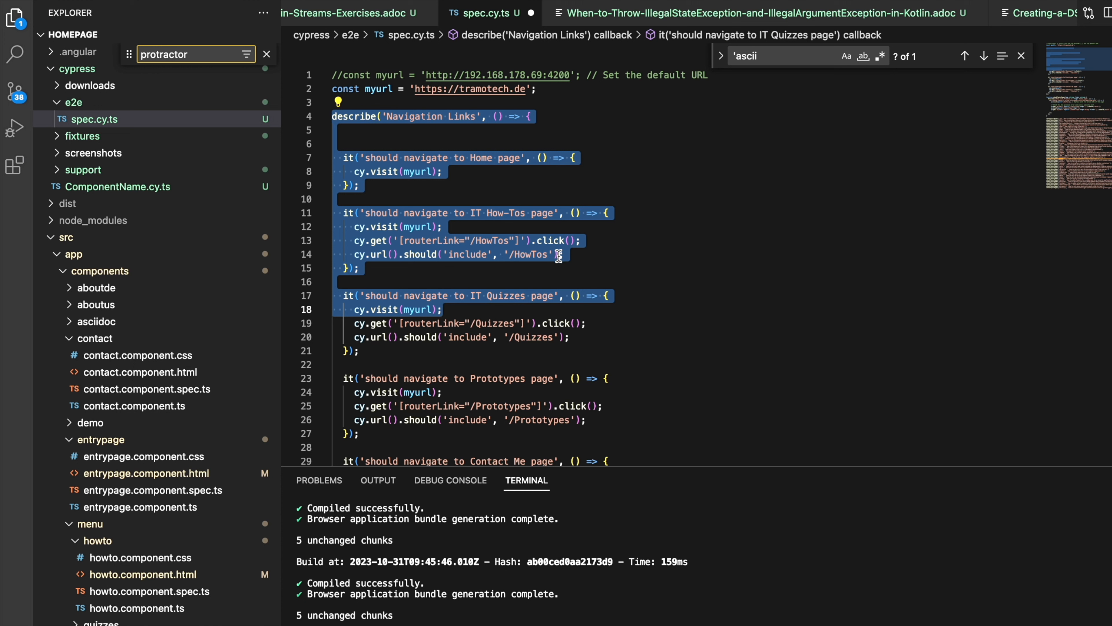
mouse_move(516, 230)
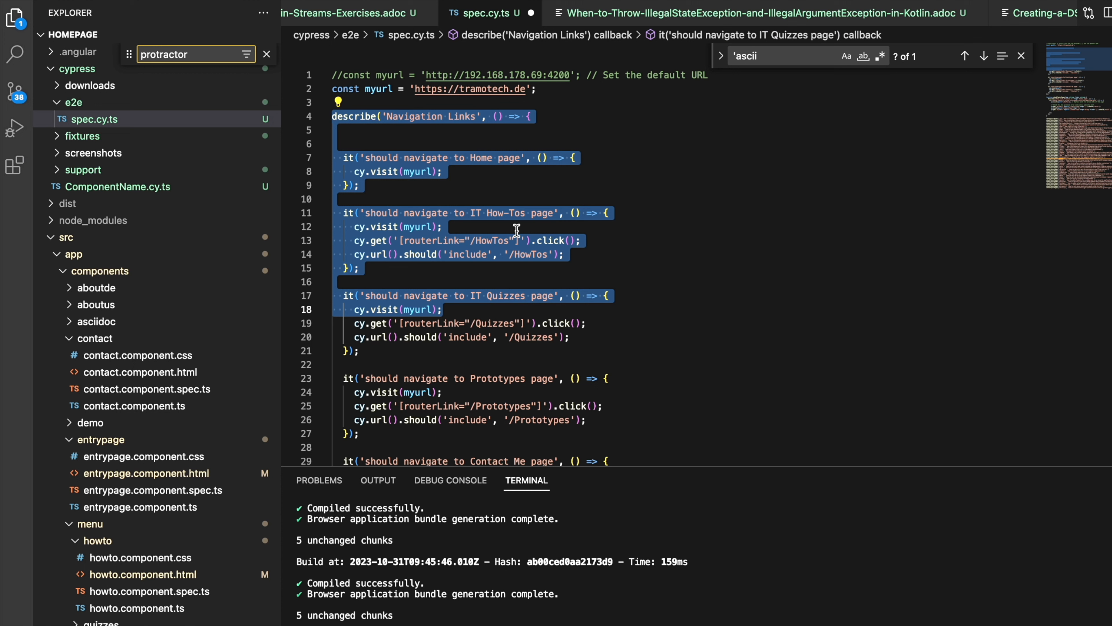
mouse_move(519, 134)
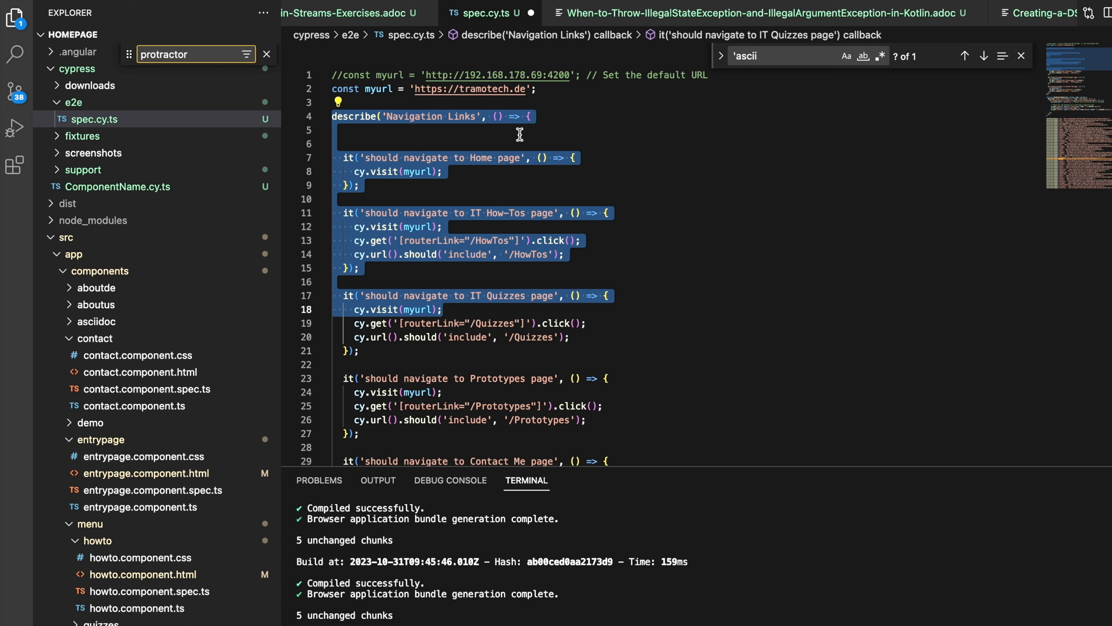
click(360, 268)
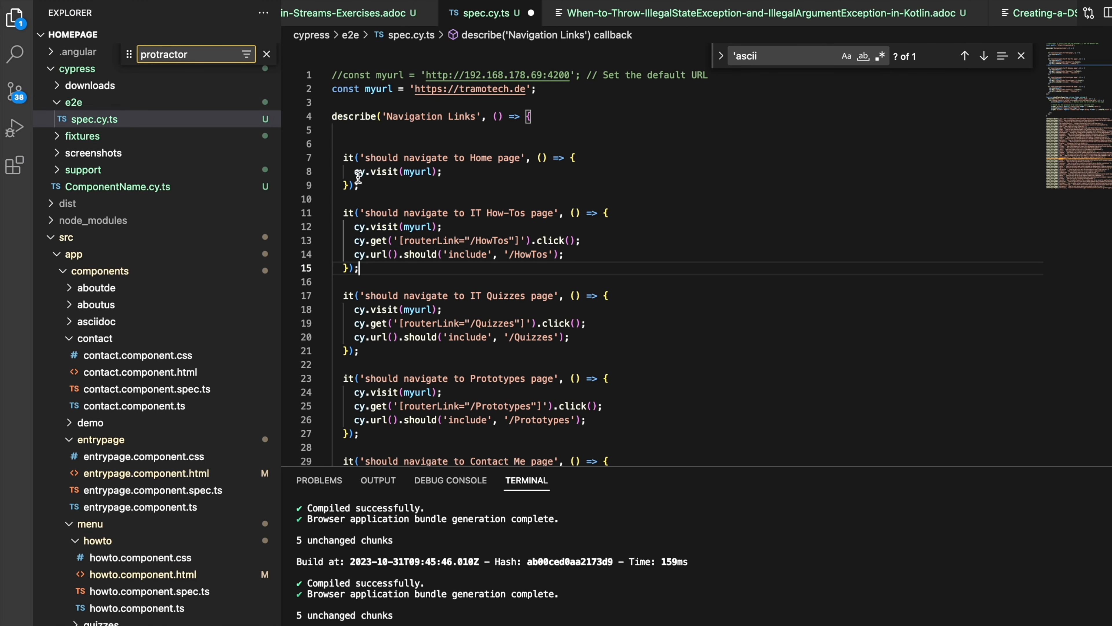
mouse_move(535, 171)
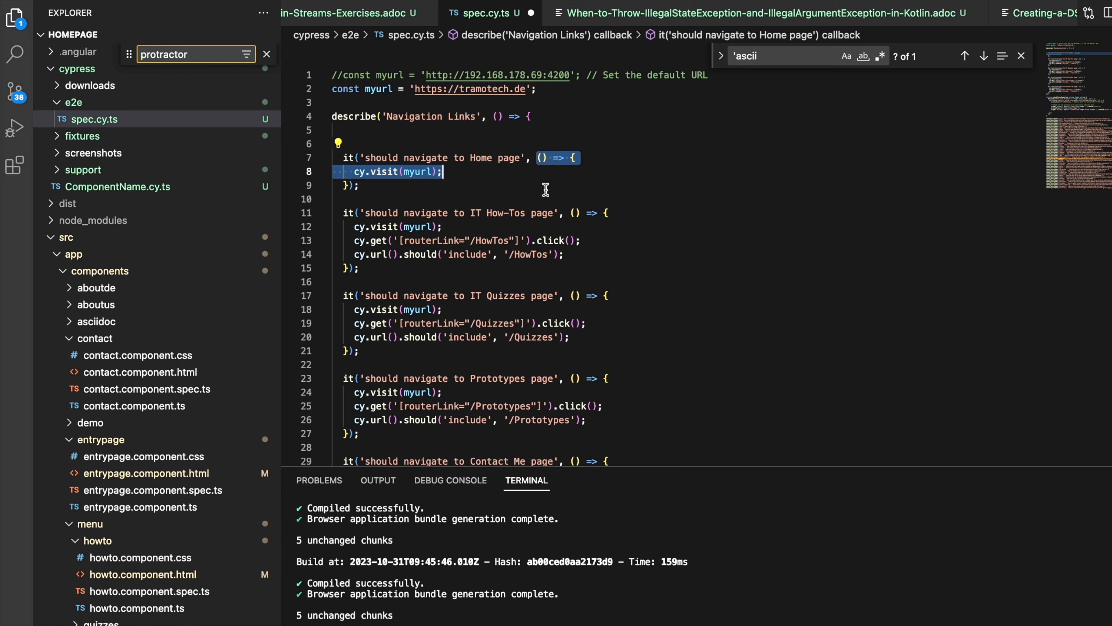
mouse_move(410, 184)
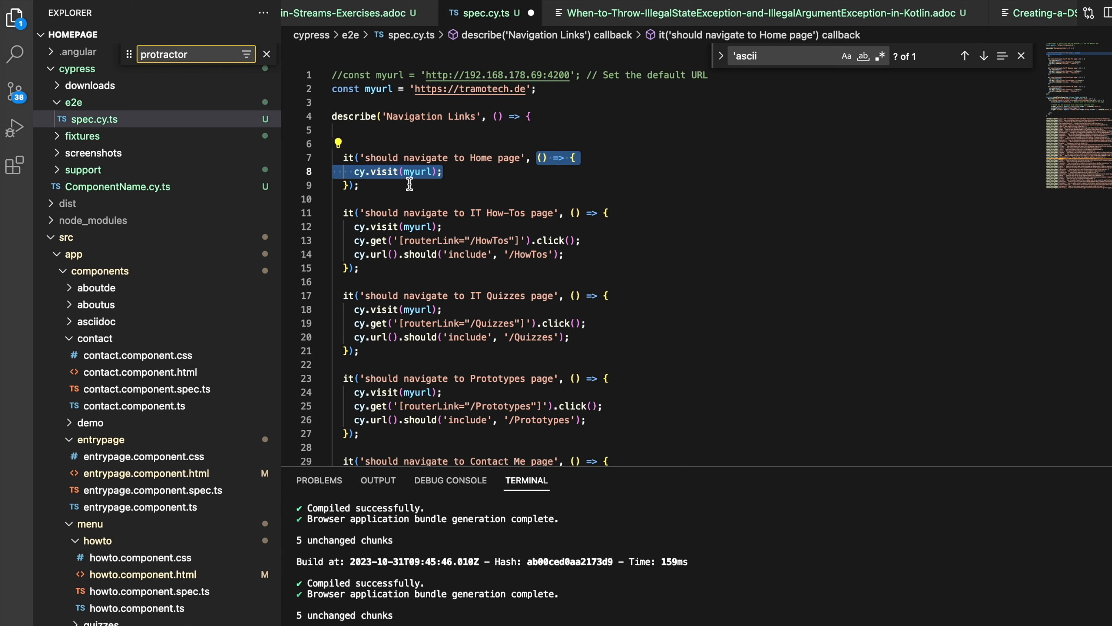
mouse_move(373, 192)
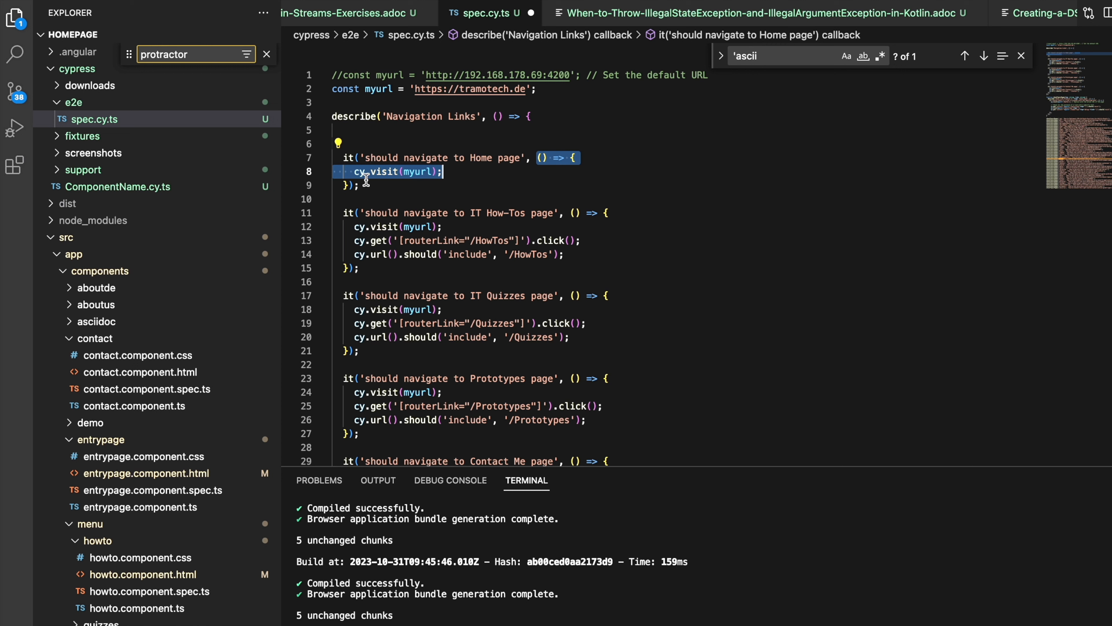
click(389, 171)
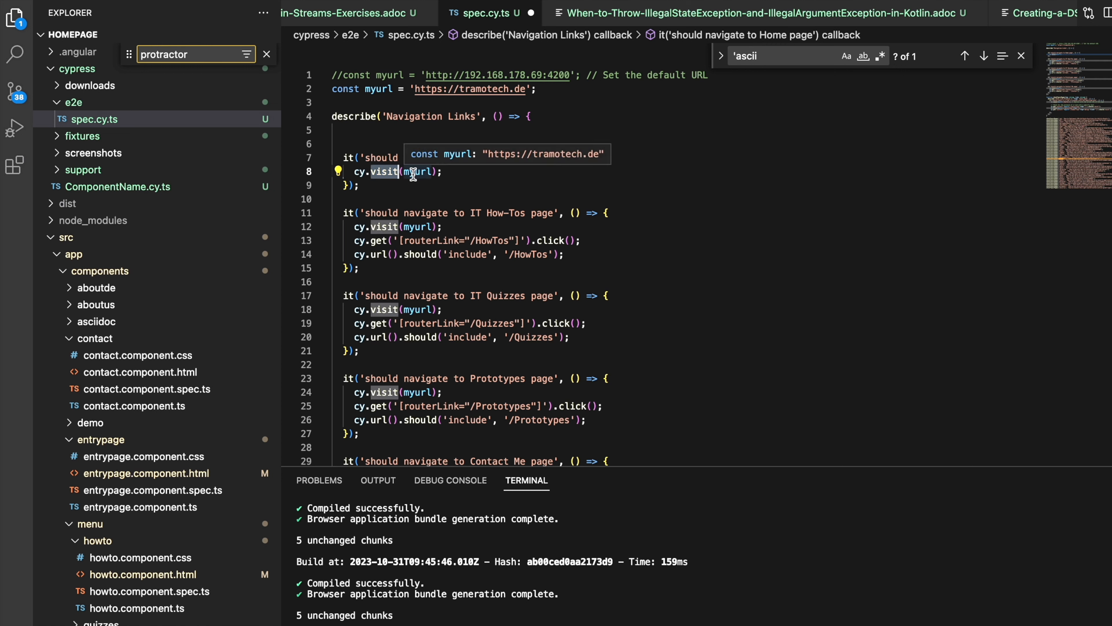
mouse_move(446, 206)
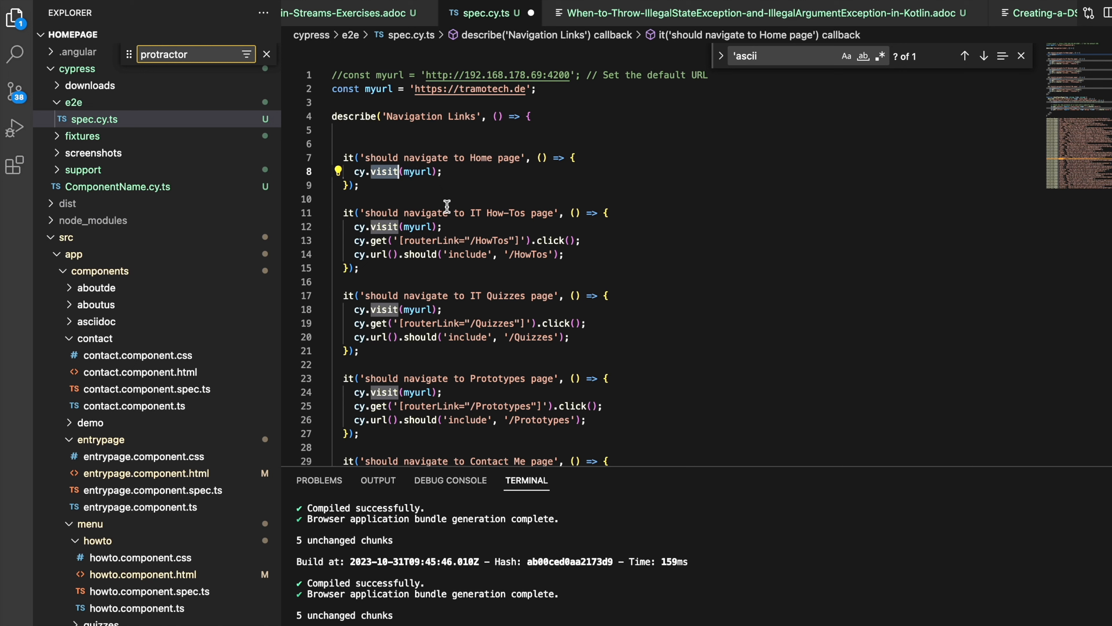
scroll(down, 3)
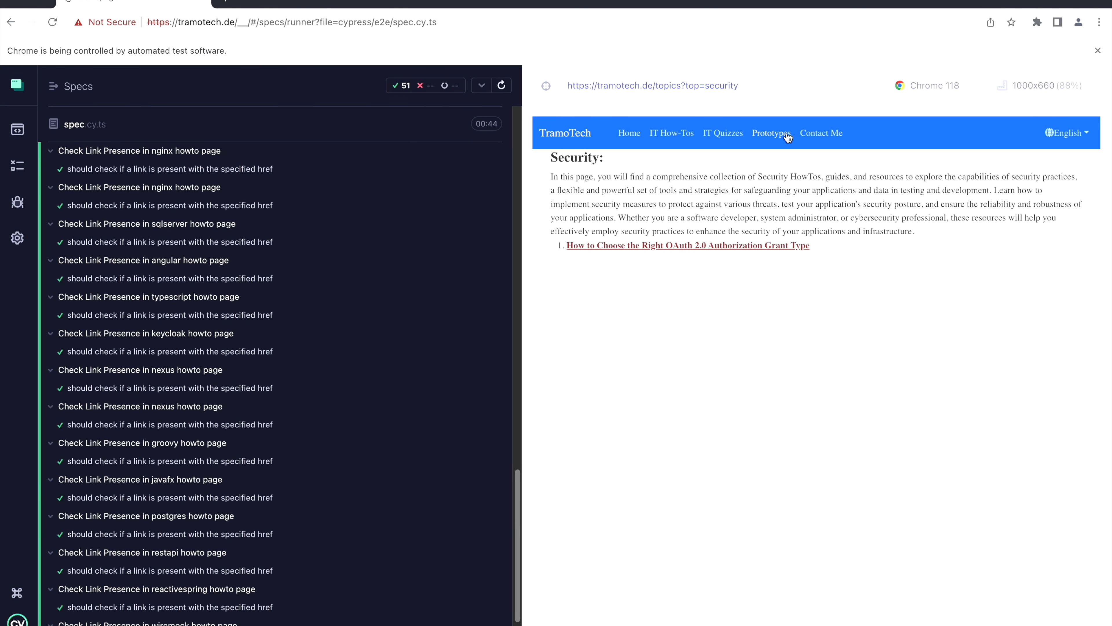
mouse_move(842, 136)
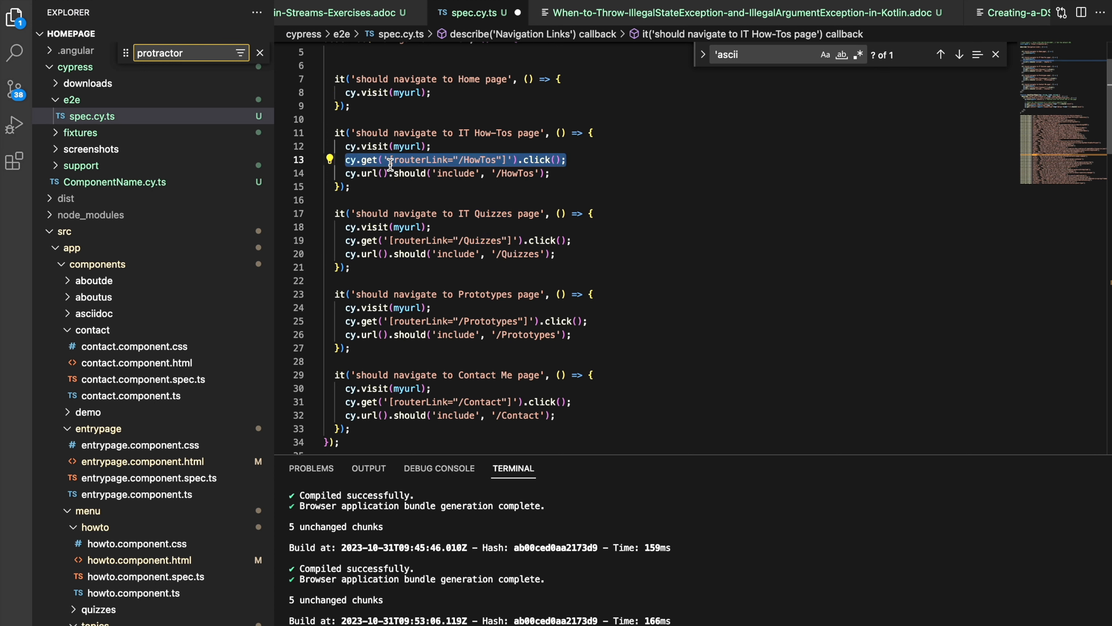
mouse_move(408, 168)
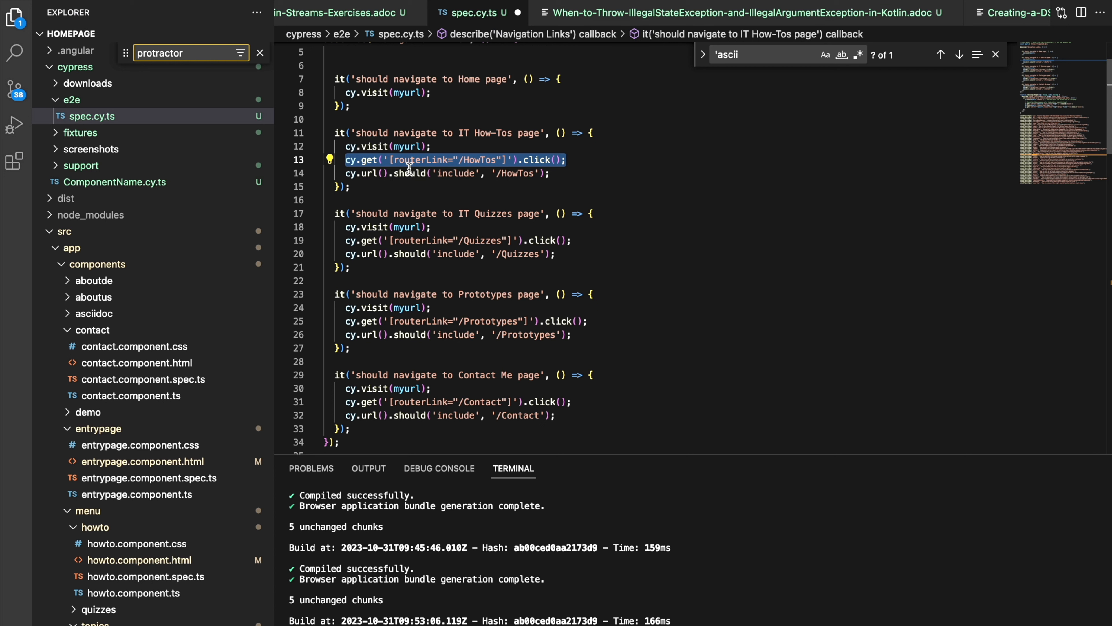
mouse_move(541, 174)
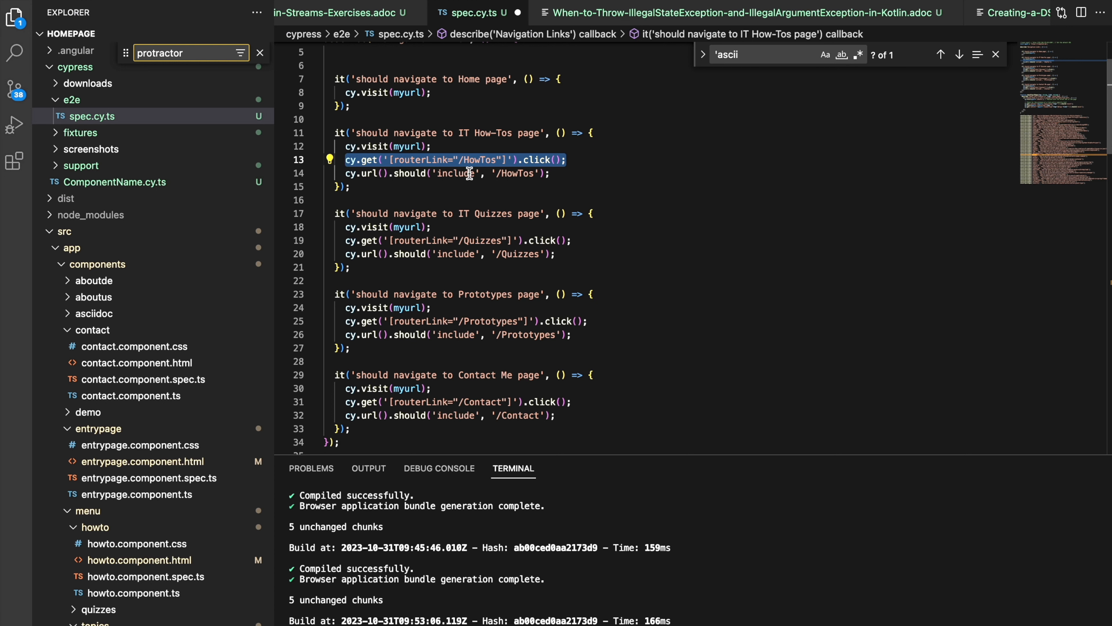
double_click(518, 173)
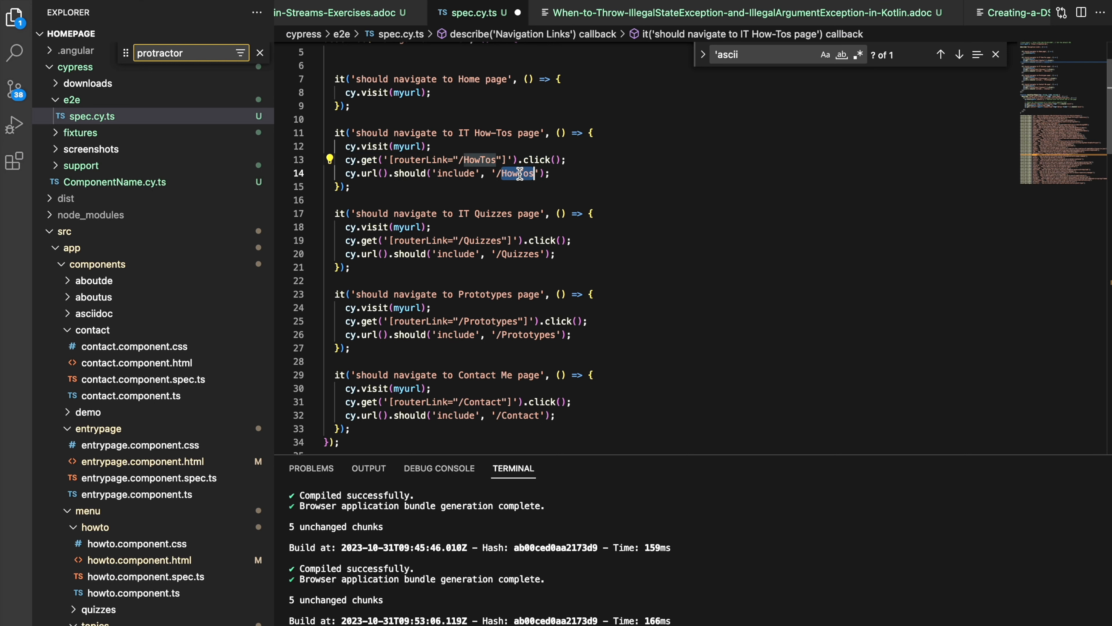
scroll(down, 3)
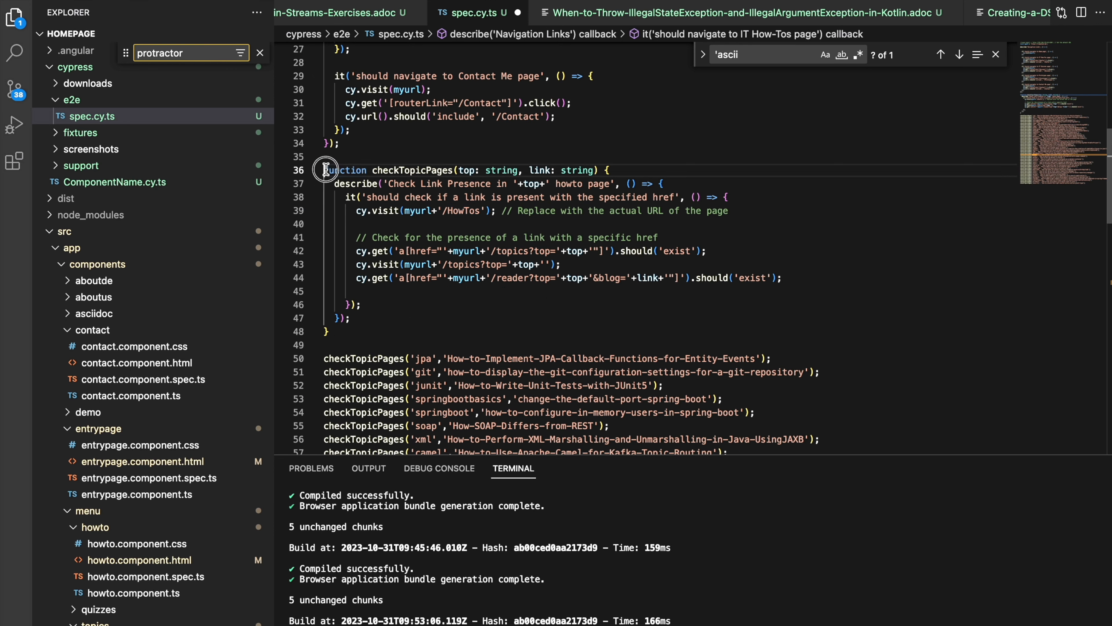
click(348, 318)
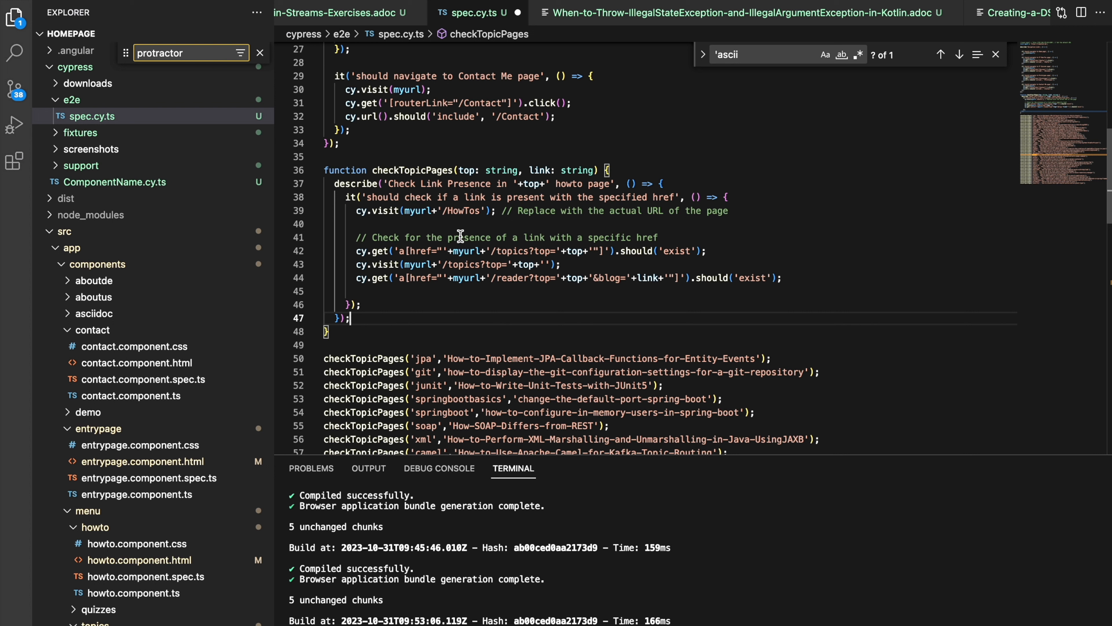
mouse_move(348, 210)
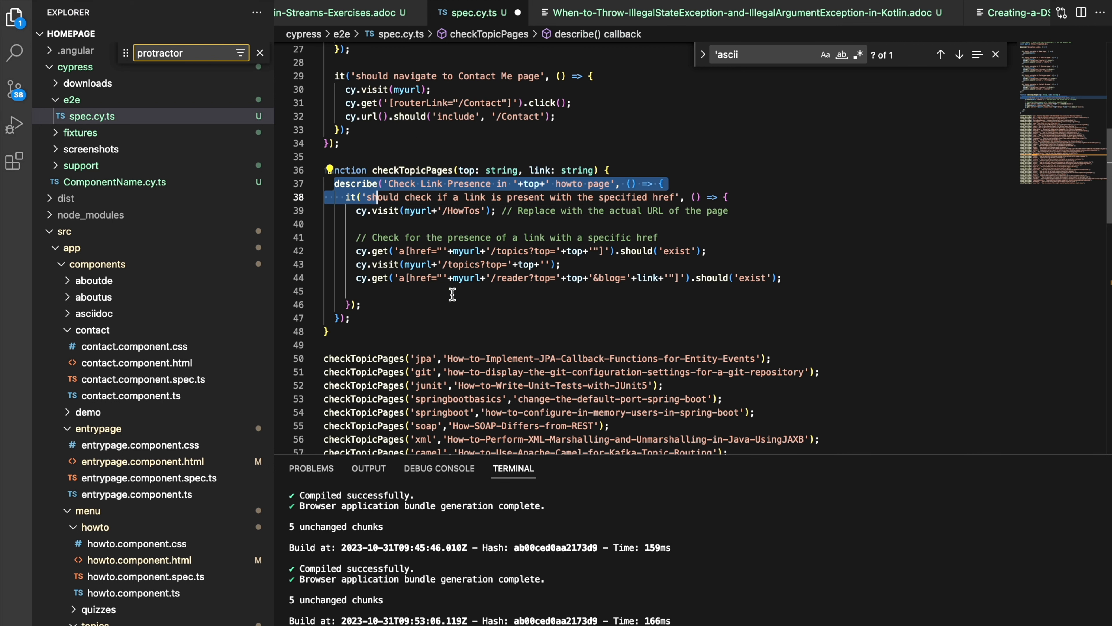
mouse_move(435, 265)
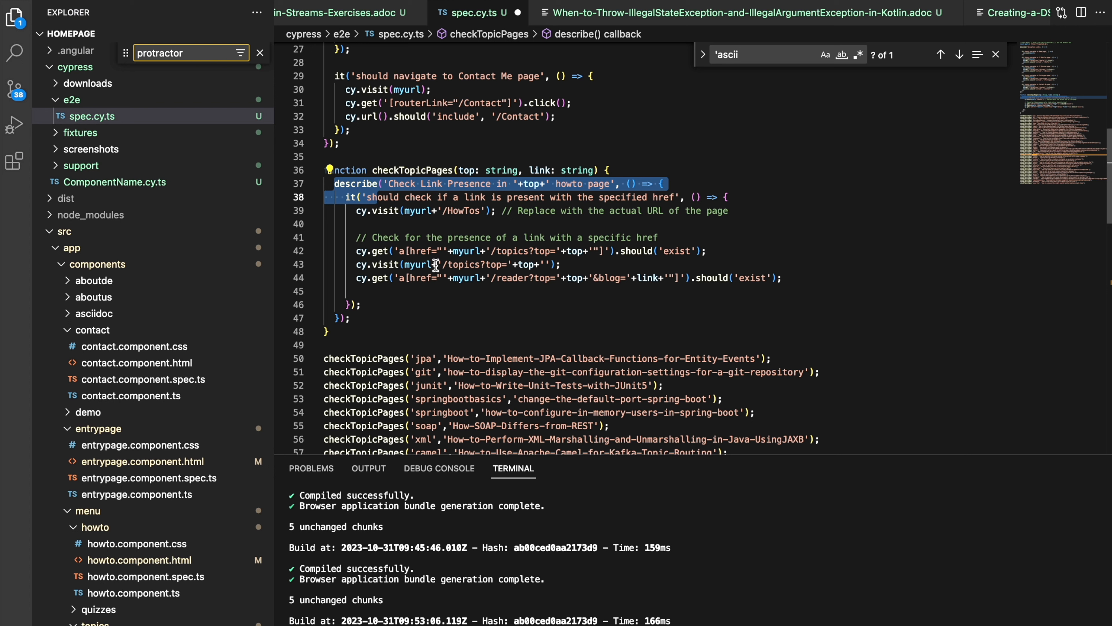
mouse_move(465, 278)
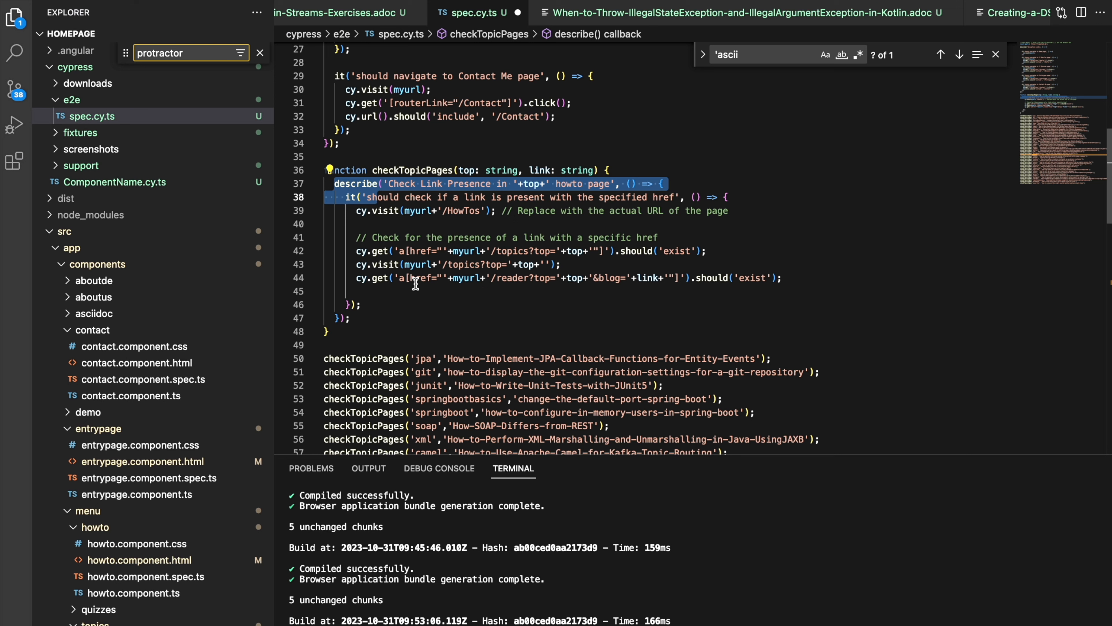
mouse_move(512, 288)
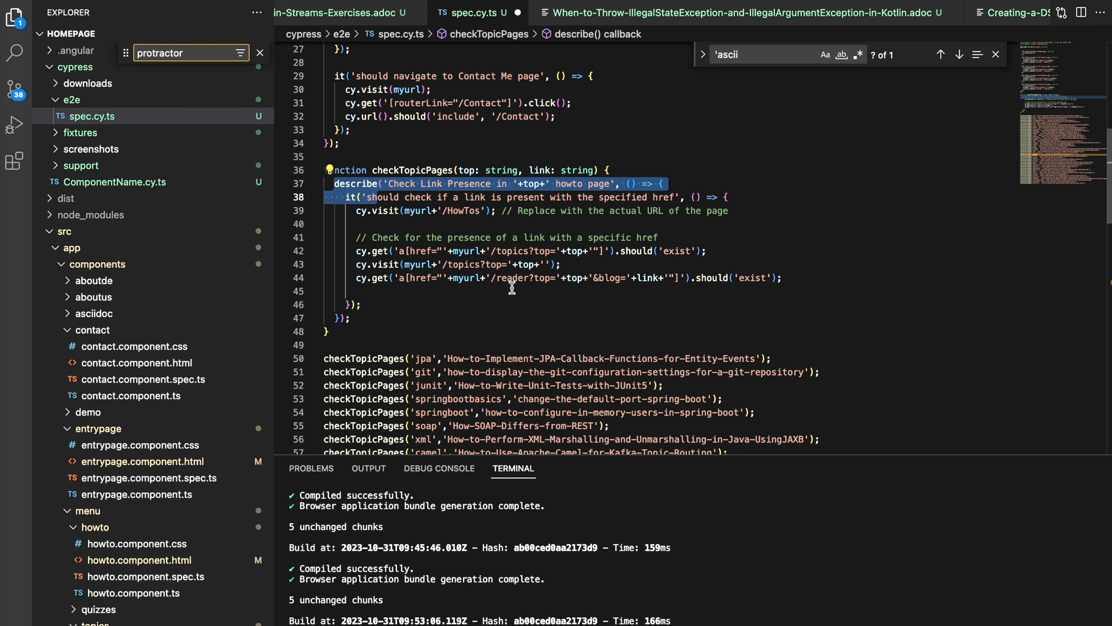
scroll(down, 3)
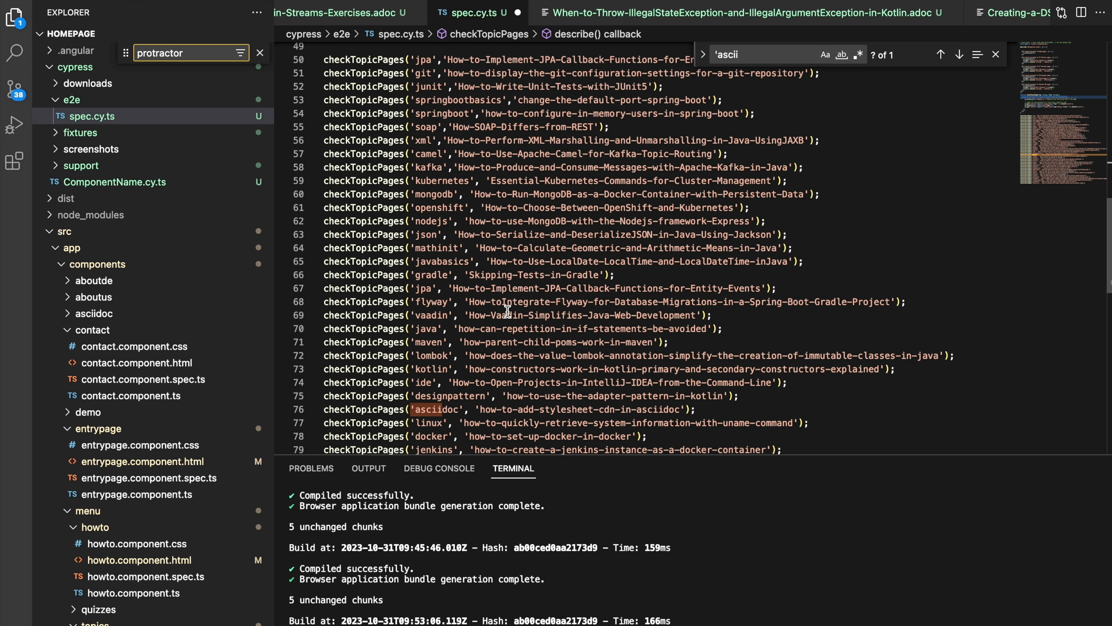